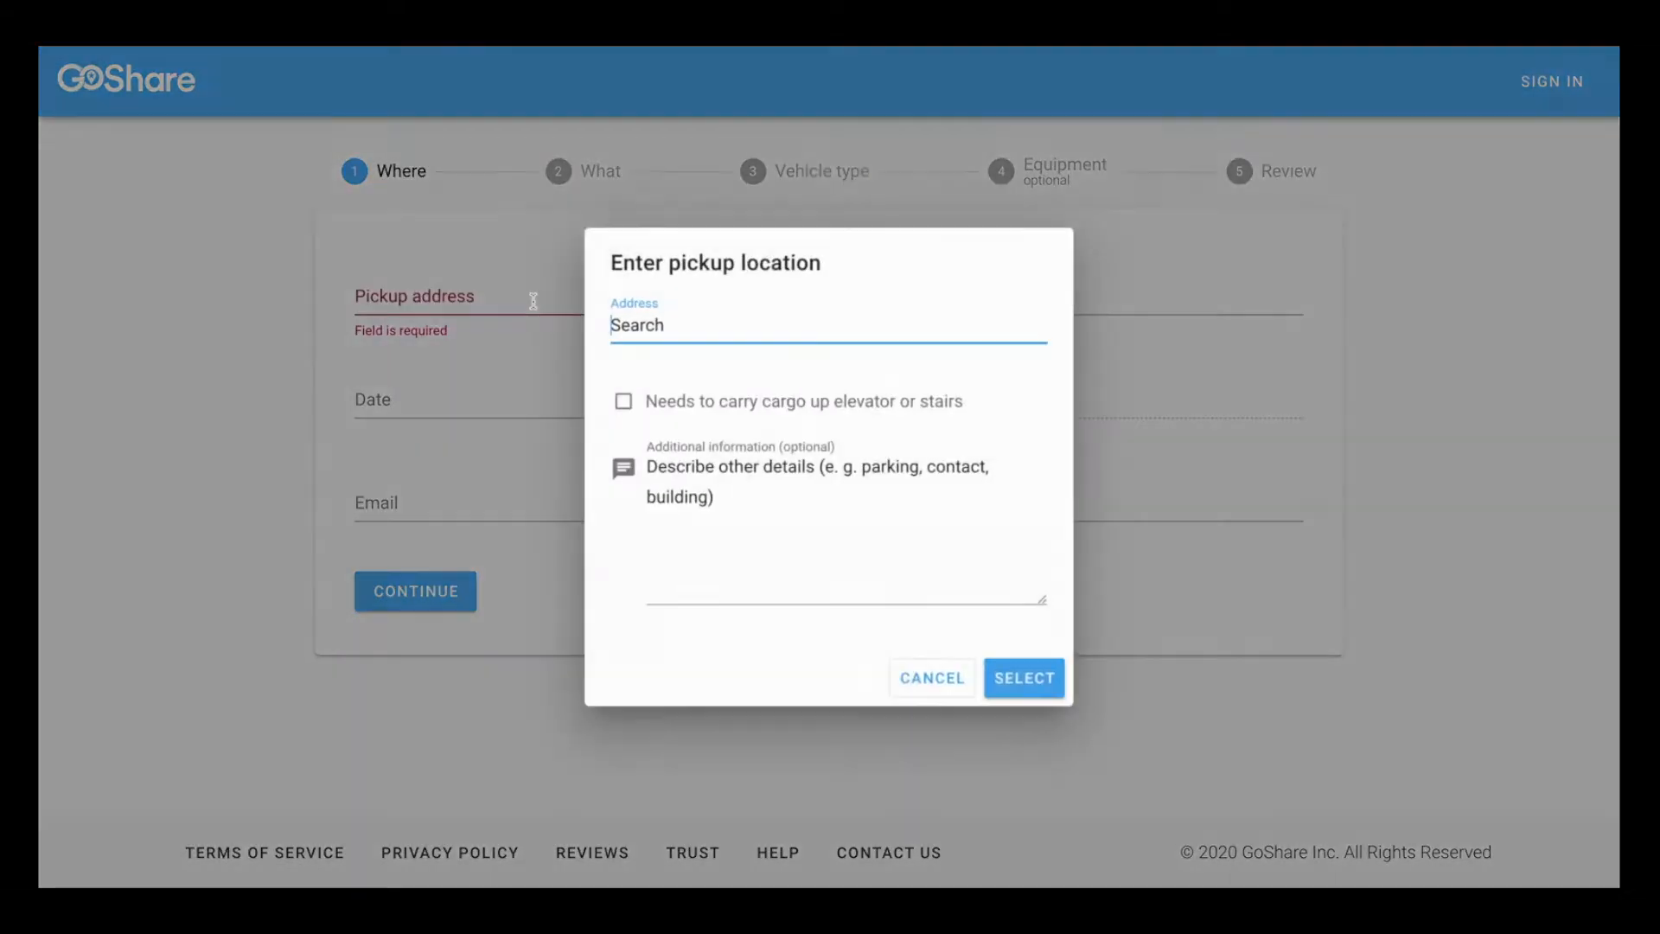
Pick the 3934 pickup address and note two flights of stairs with 'Parking available in back.'
{"action": "type", "text": "3934 West Diversey Avenue, Chicago, IL, USA"}
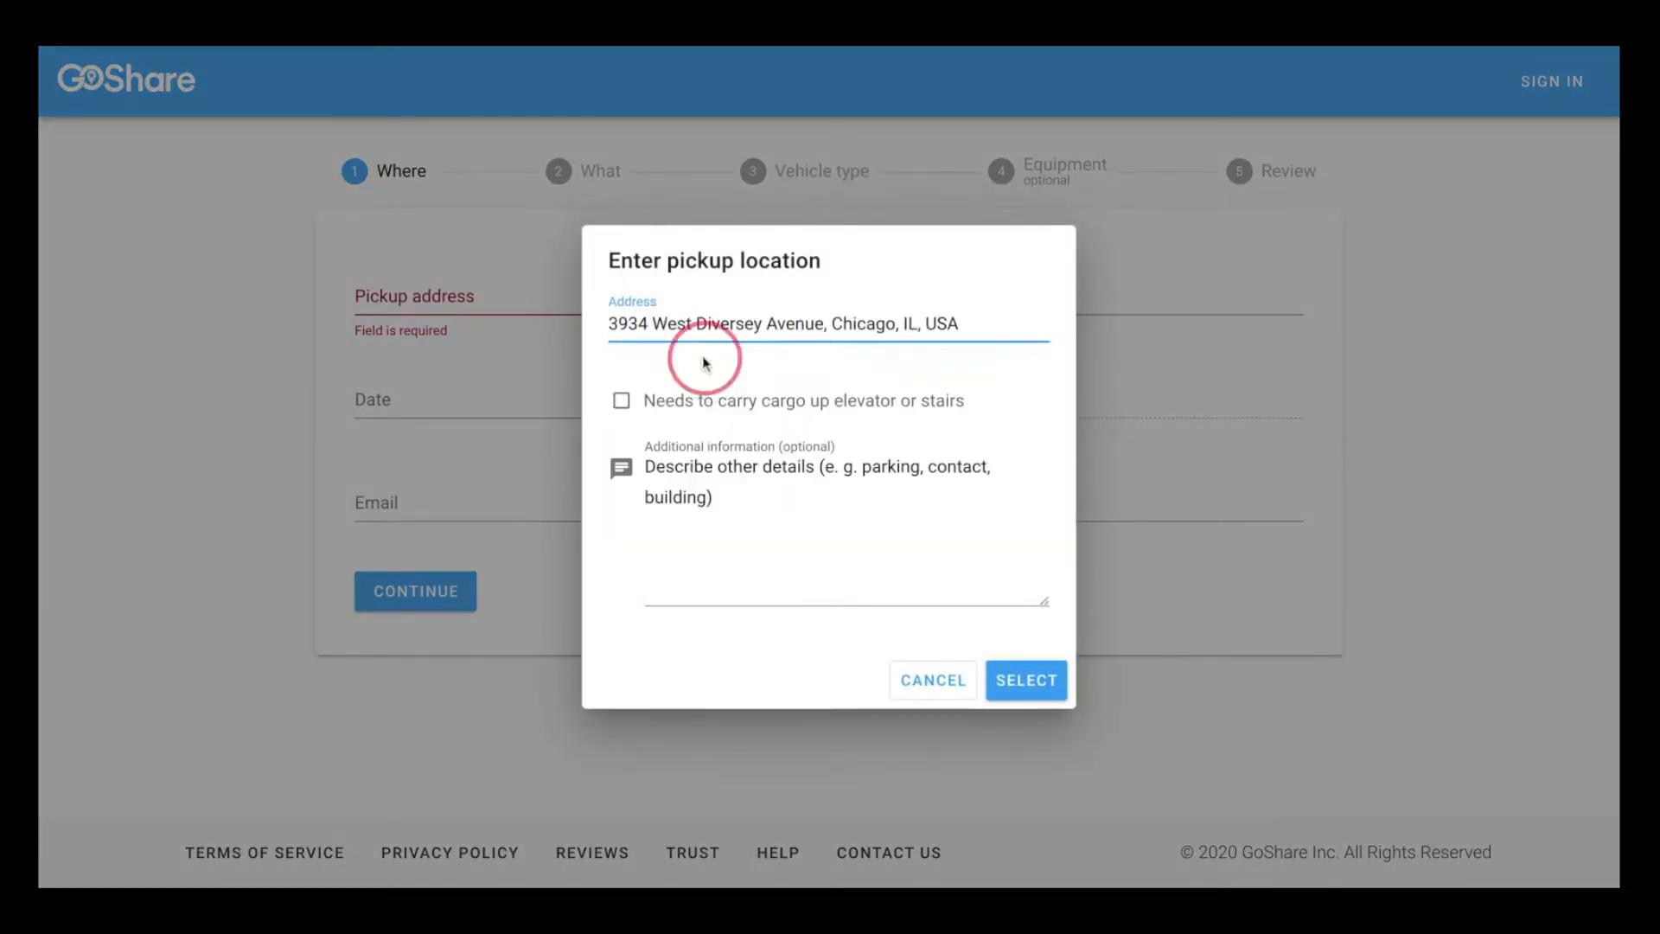
{"action": "left_click", "coordinate": [1023, 680]}
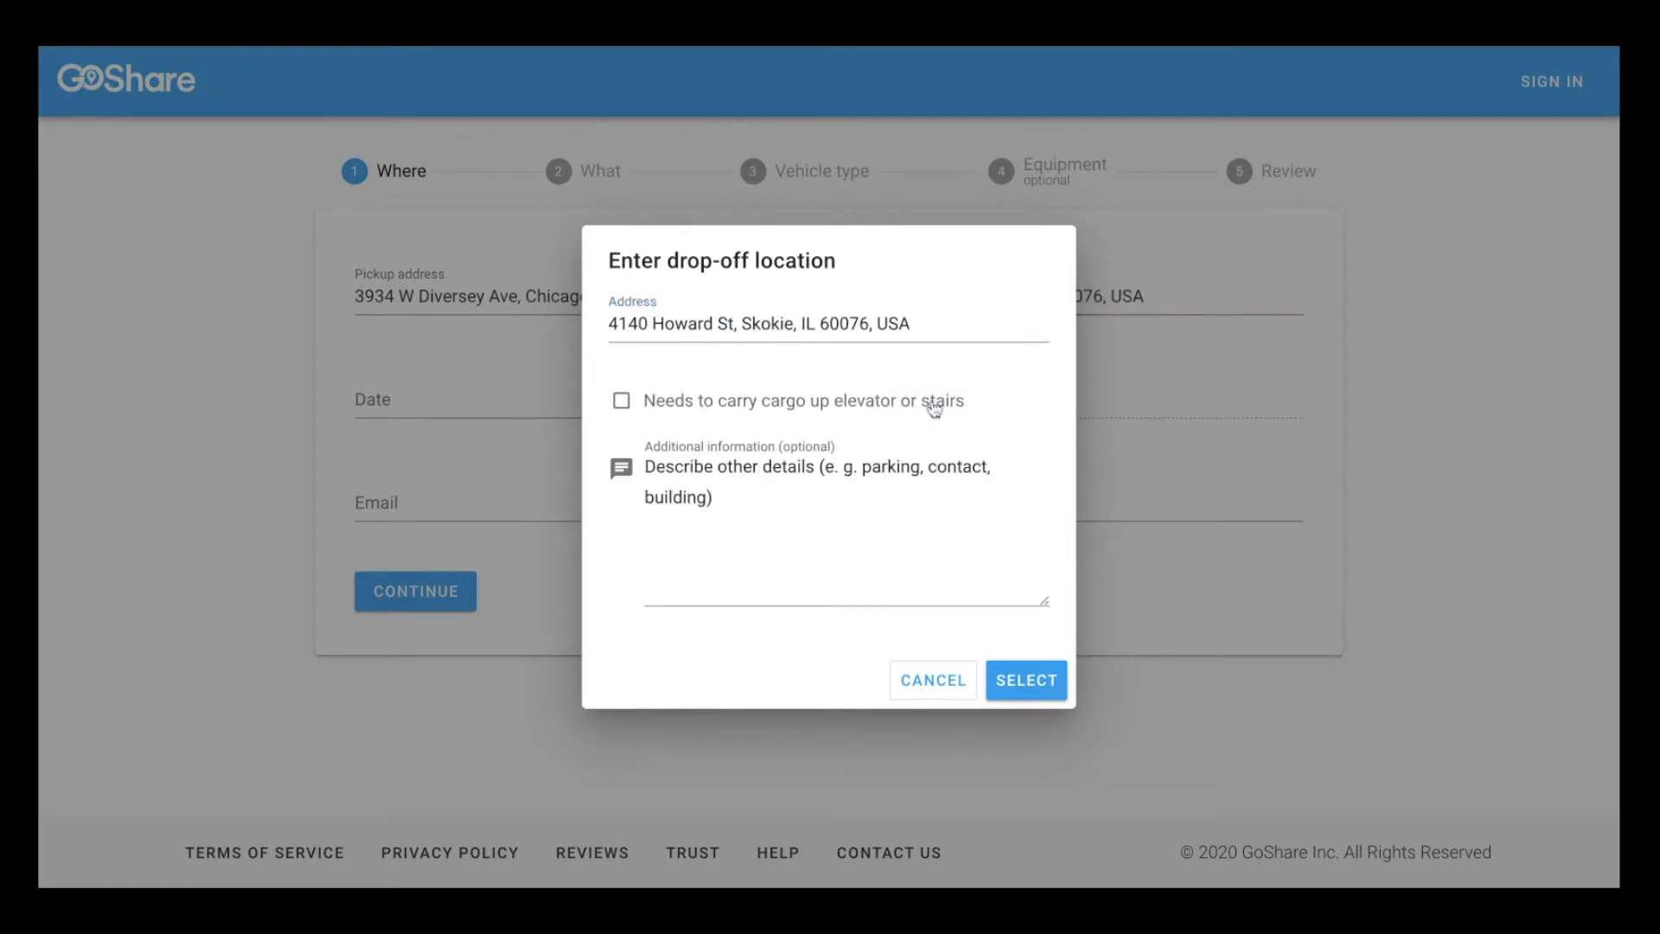
{"action": "left_click", "coordinate": [621, 400]}
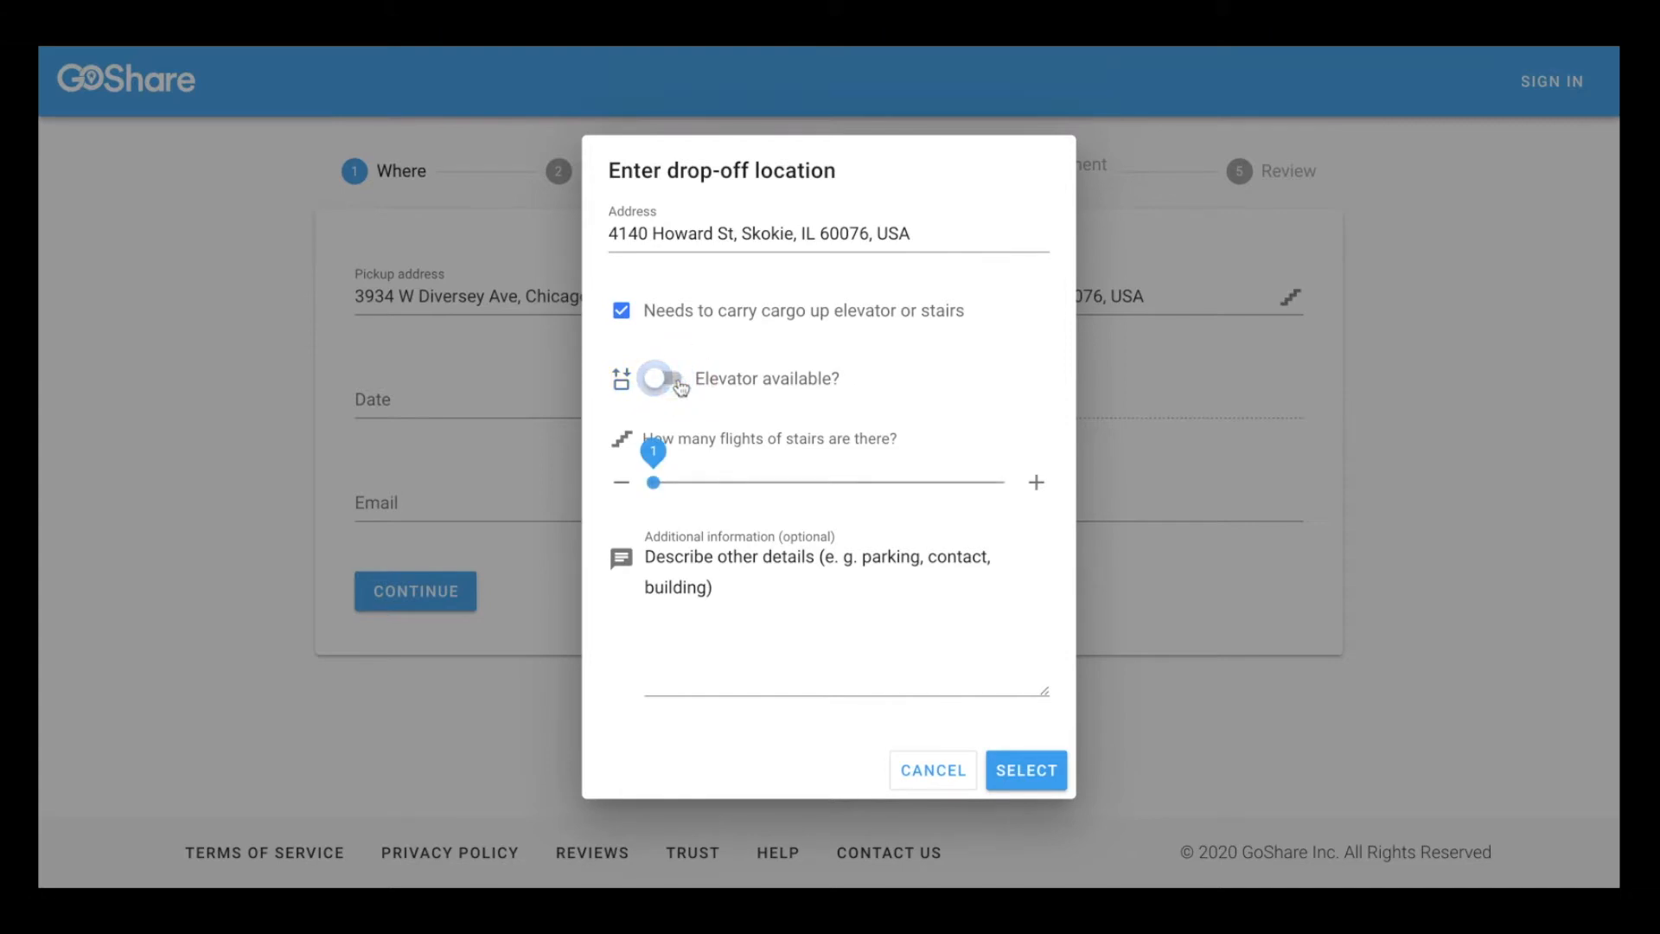
{"action": "left_click", "coordinate": [1036, 481]}
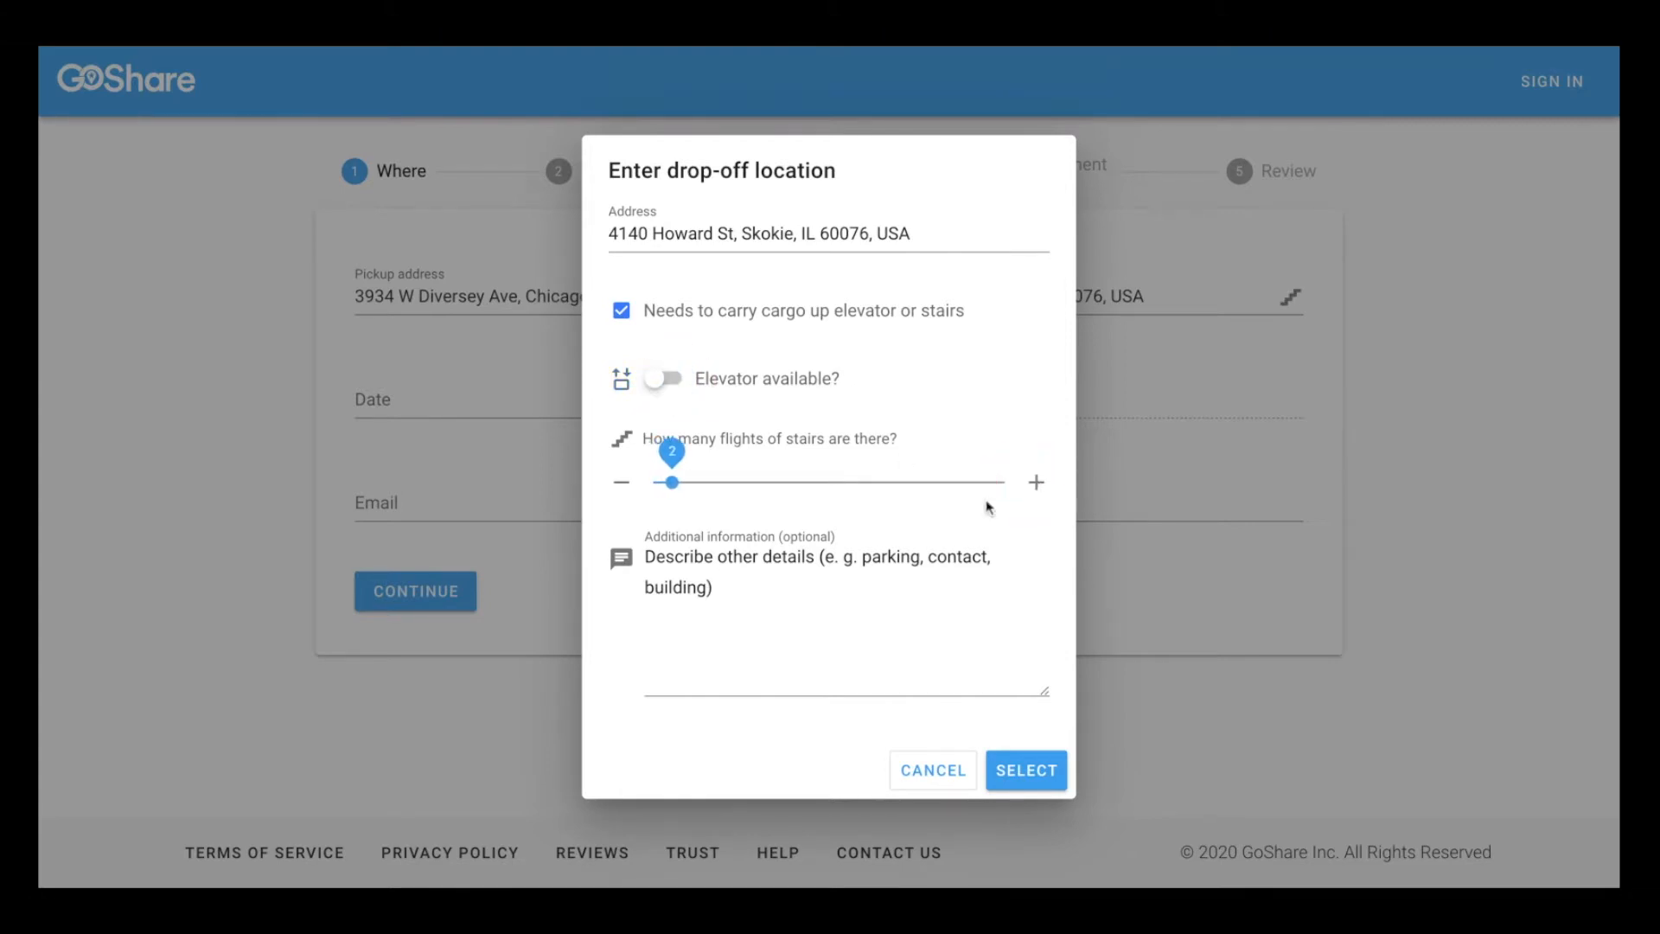
{"action": "type", "text": "Parking"}
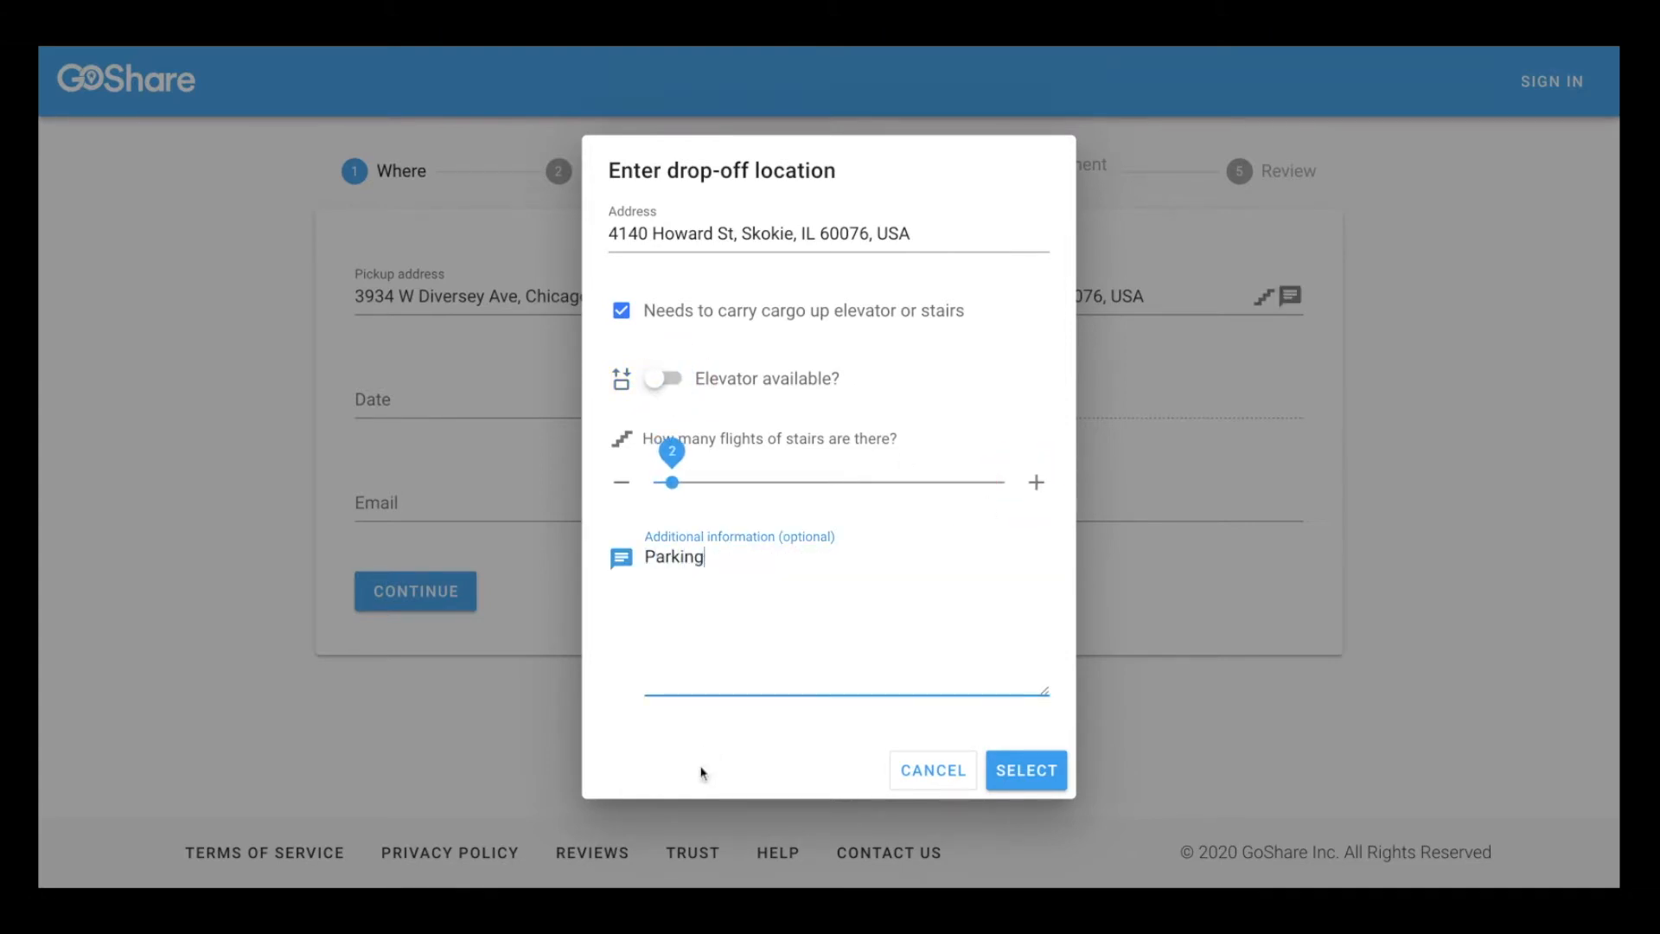
{"action": "type", "text": "available in back."}
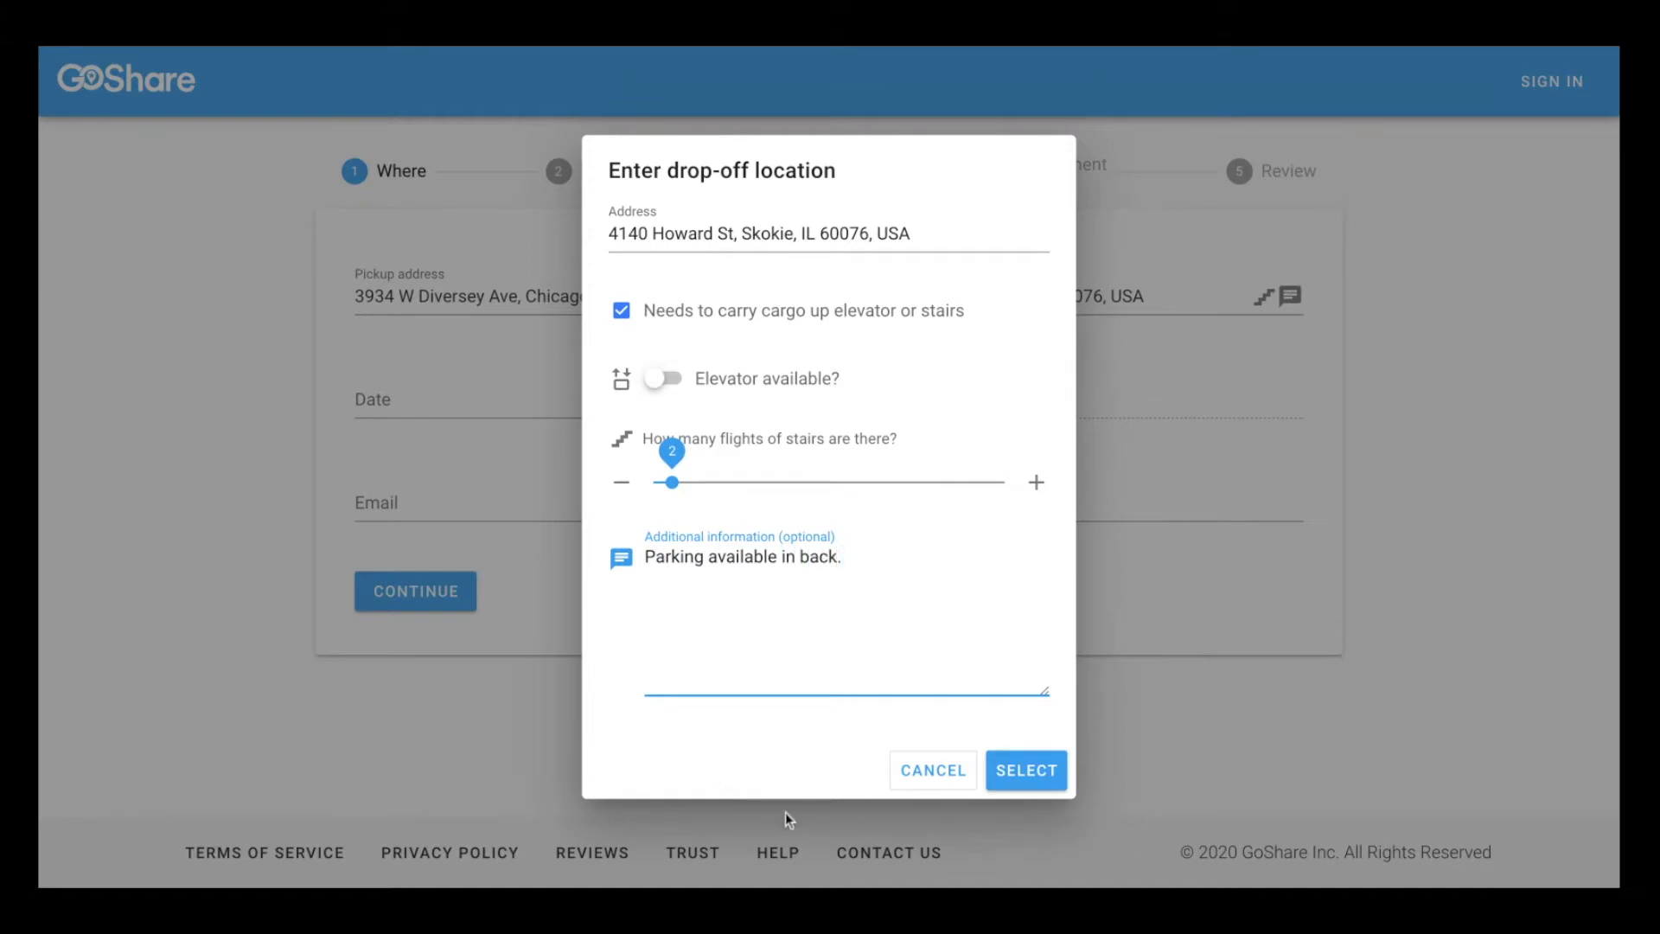
{"action": "left_click", "coordinate": [1024, 769]}
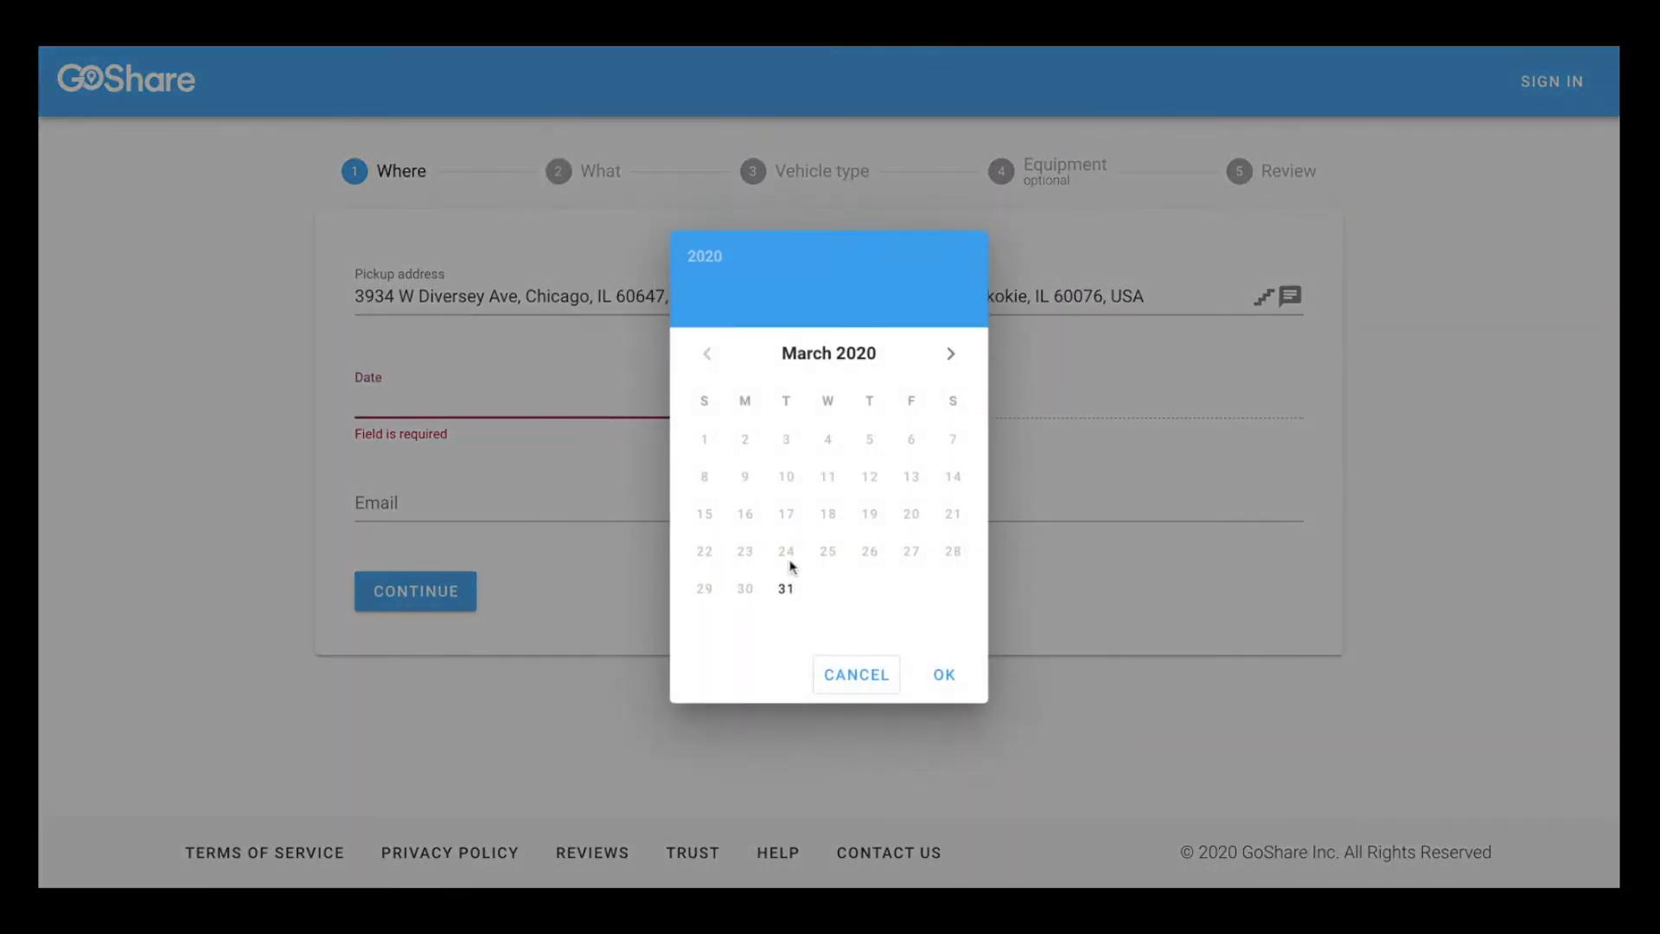
Schedule the delivery for 04/02/2020 at 2:30 PM, then continue to the items step
{"action": "left_click", "coordinate": [949, 354]}
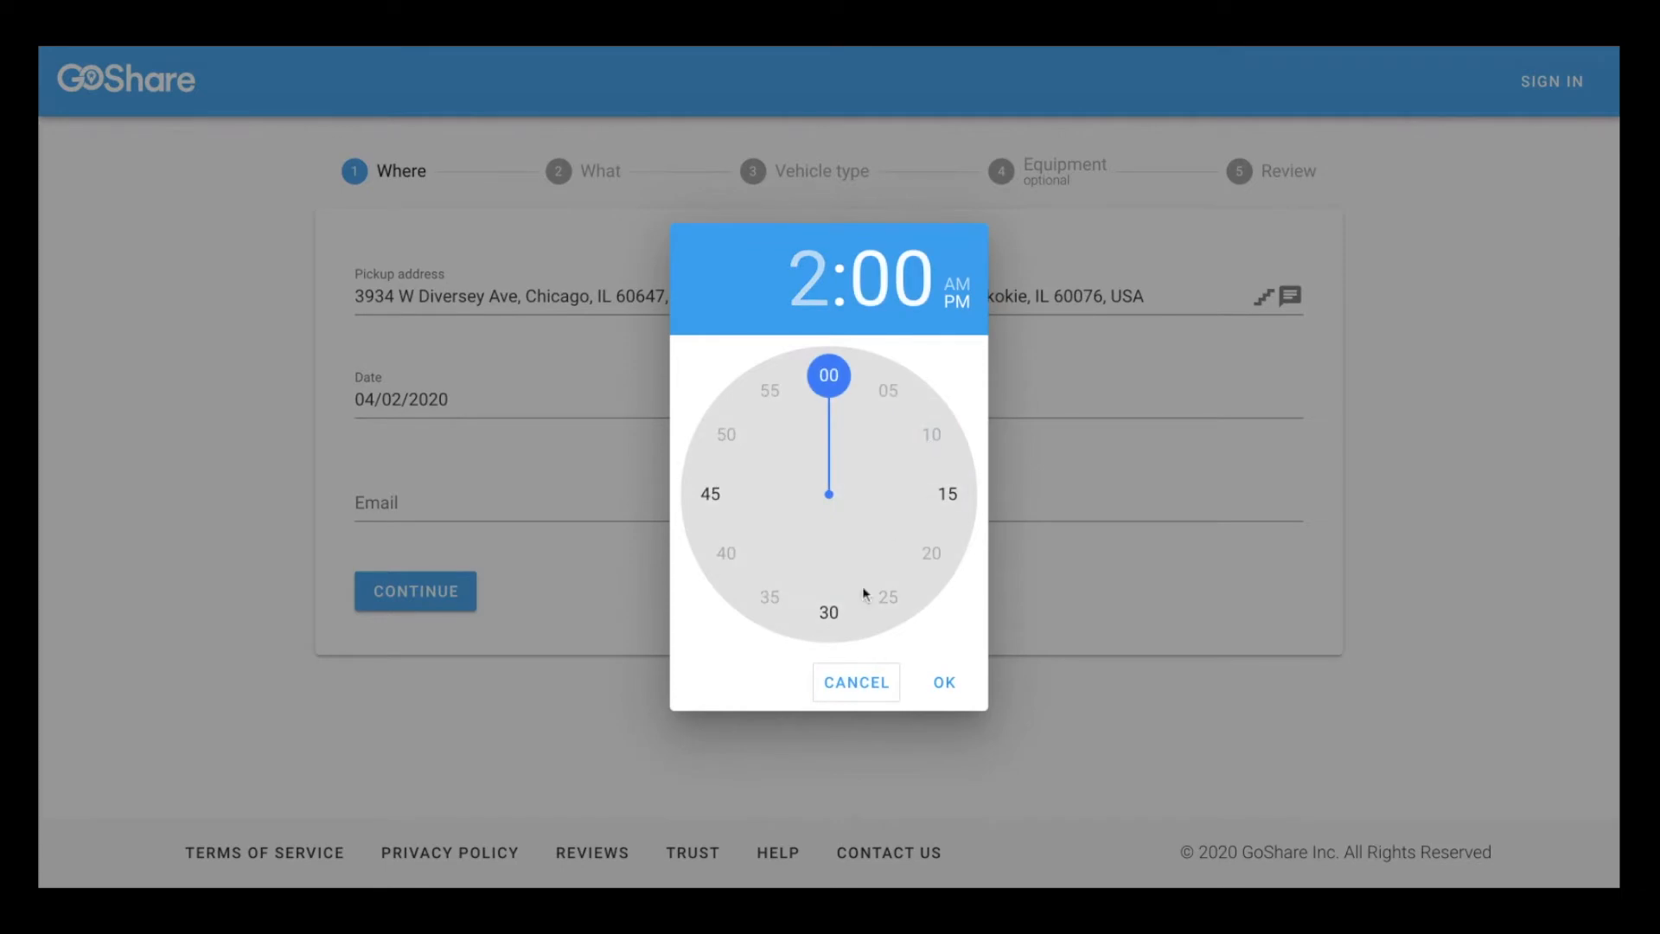
{"action": "left_click", "coordinate": [940, 682]}
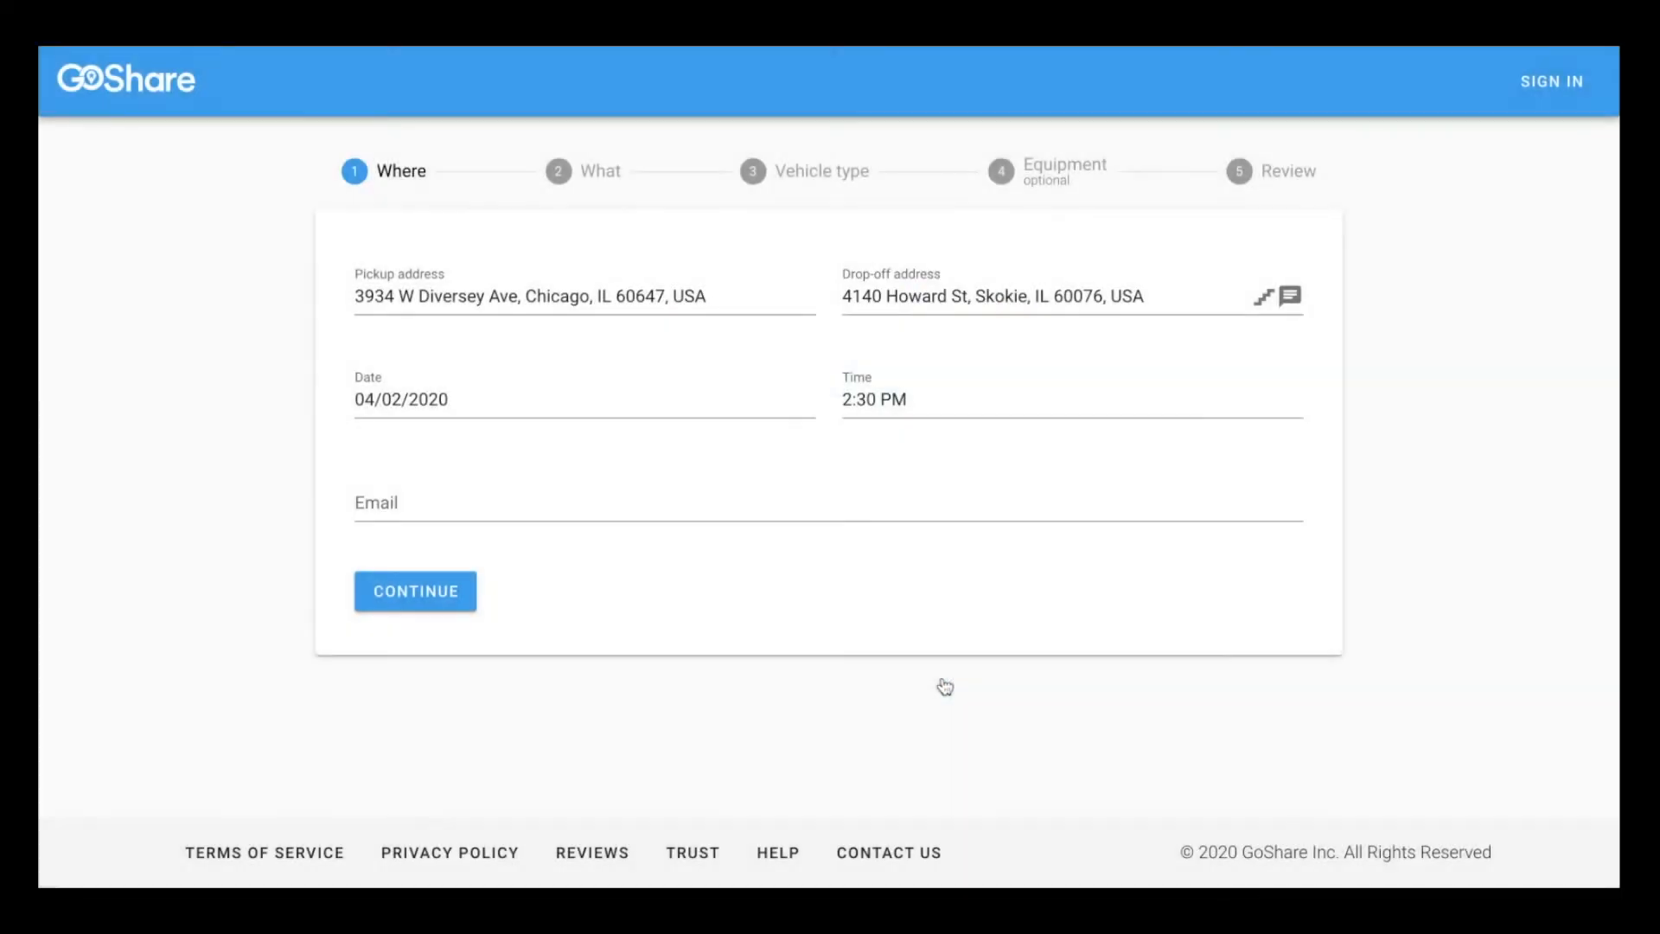
{"action": "left_click", "coordinate": [620, 523]}
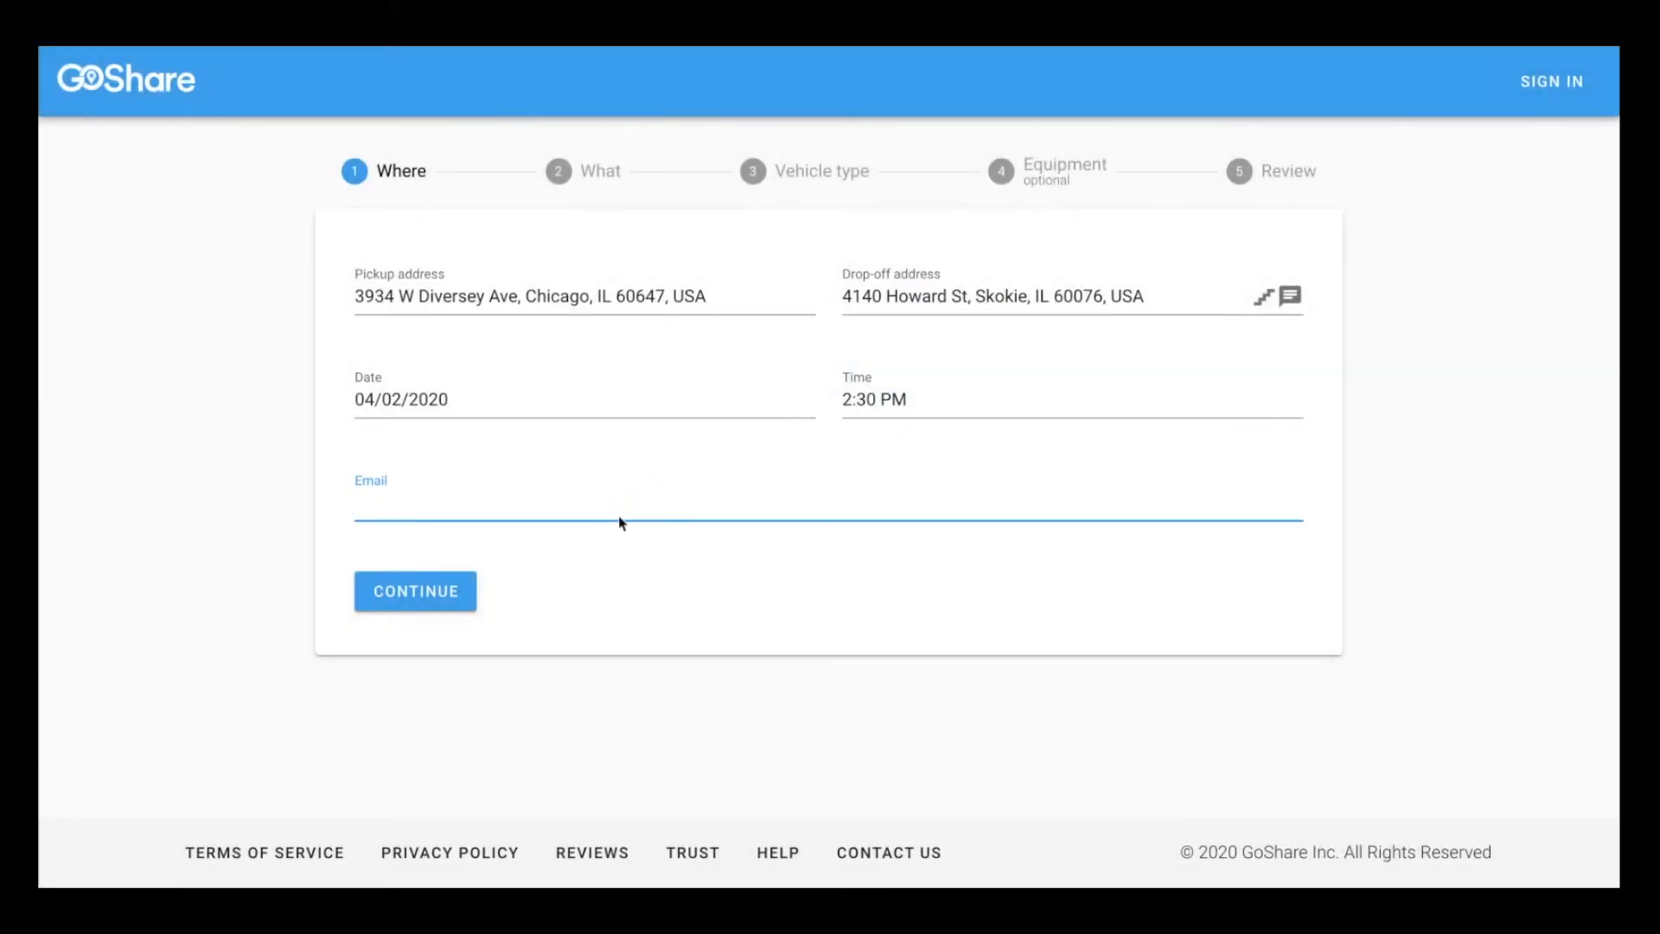
{"action": "left_click", "coordinate": [414, 590]}
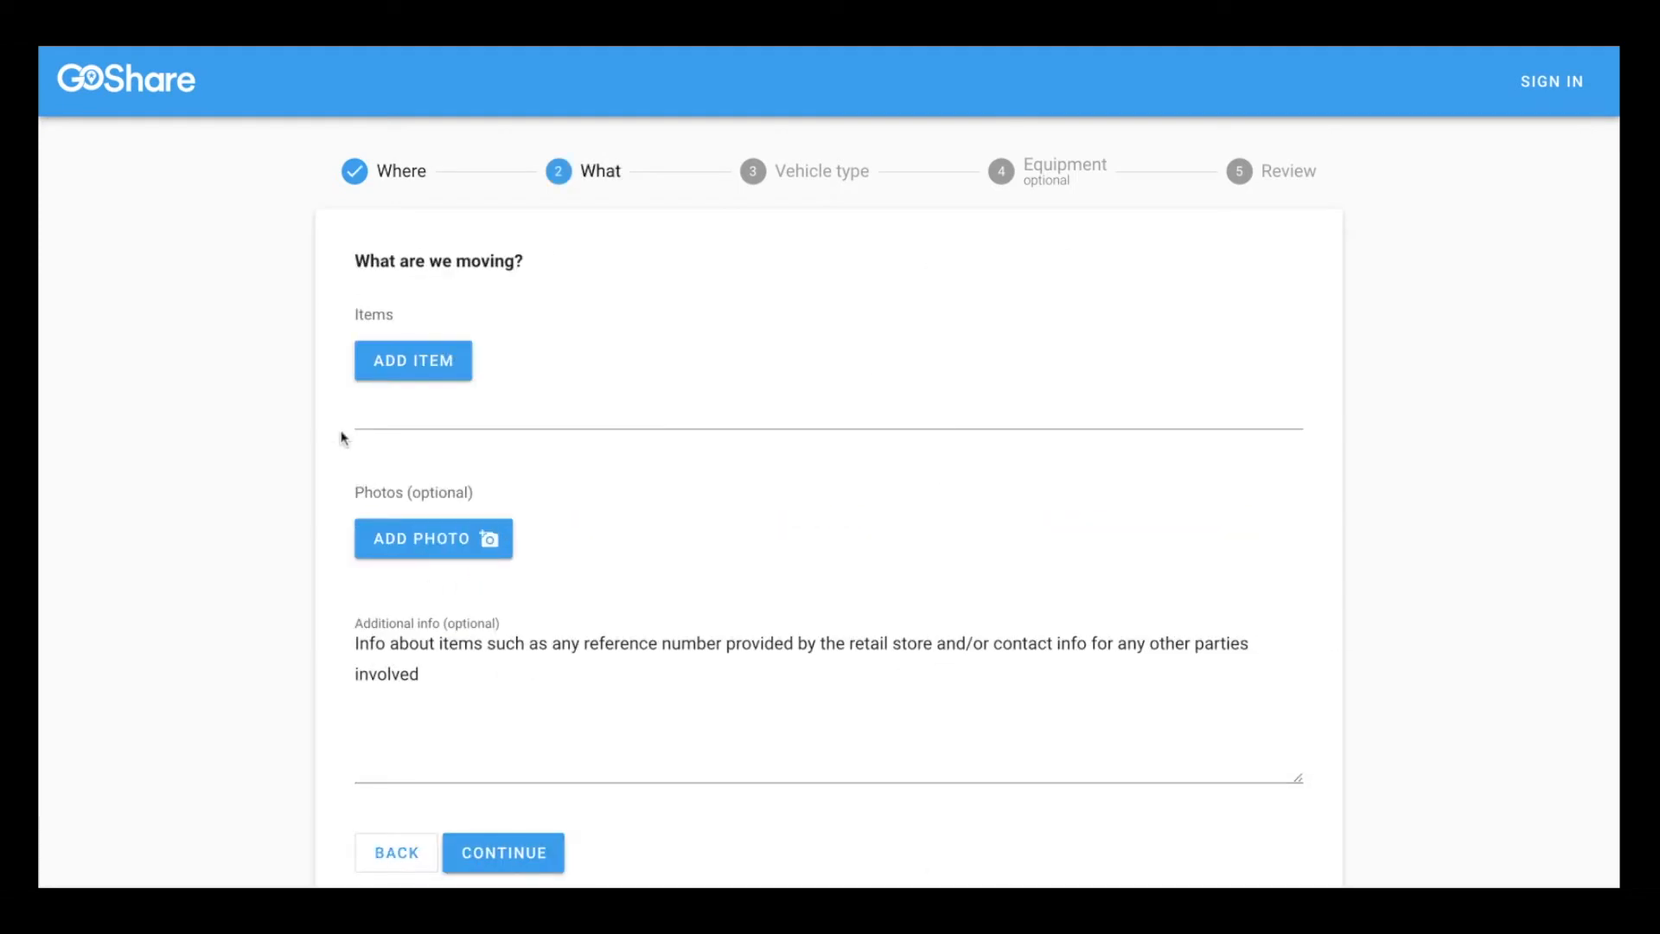
Add one 'Couch - 2 Seat' to the items list
{"action": "left_click", "coordinate": [411, 360]}
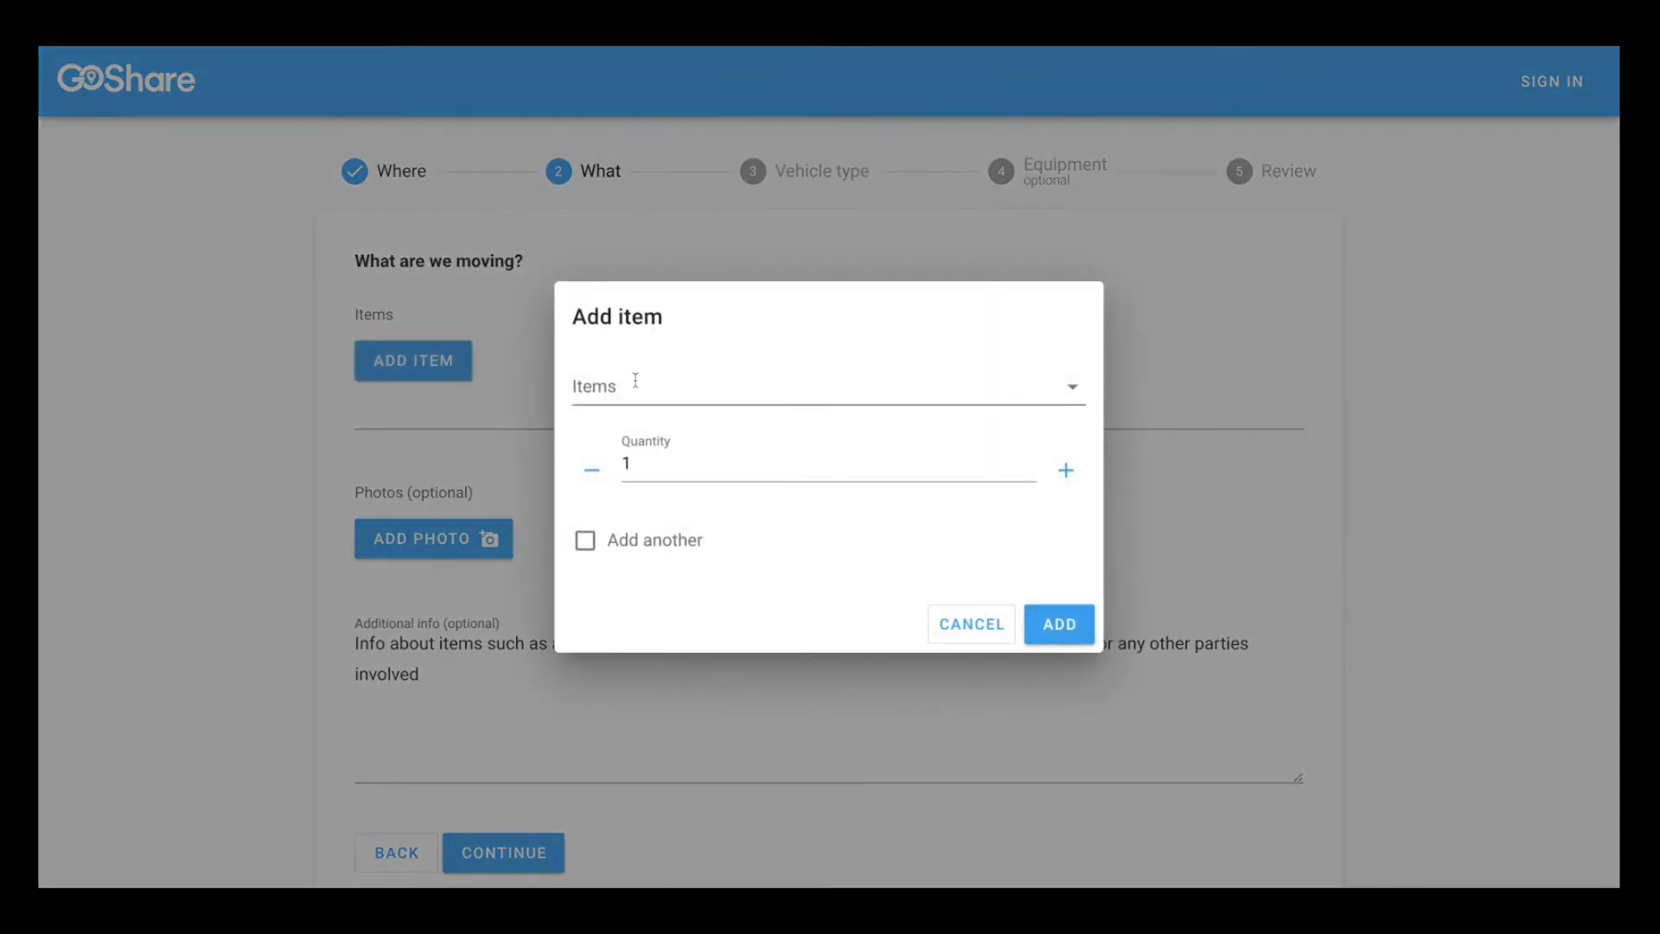
{"action": "left_click", "coordinate": [826, 386]}
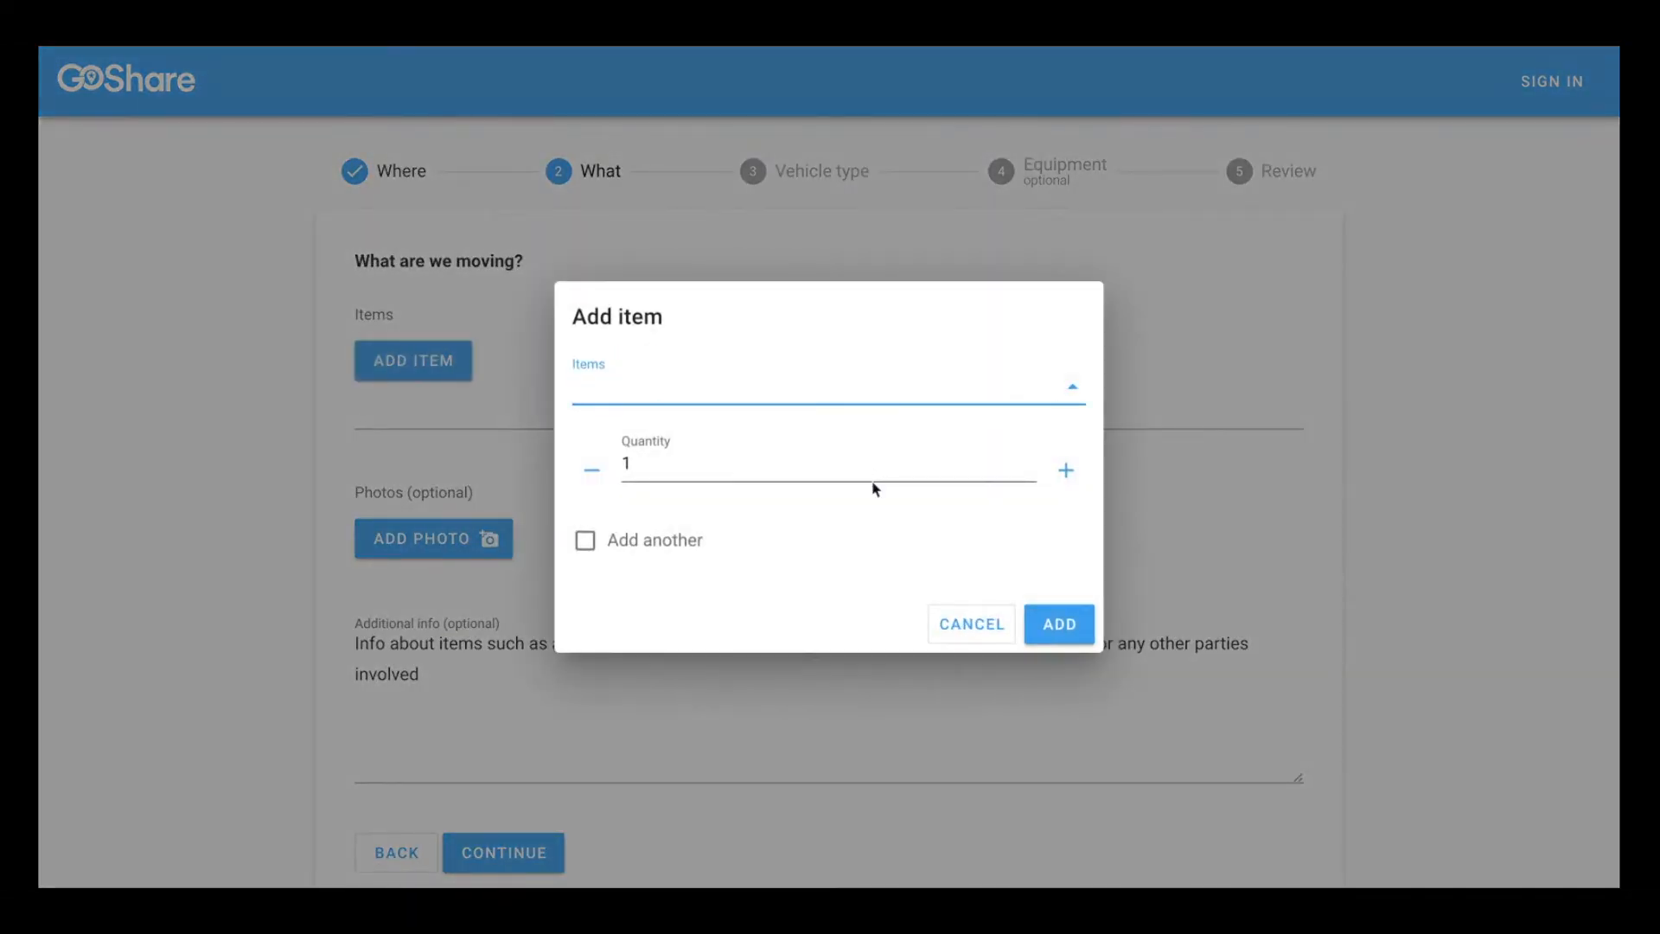
{"action": "type", "text": "Couch - 2 Seat"}
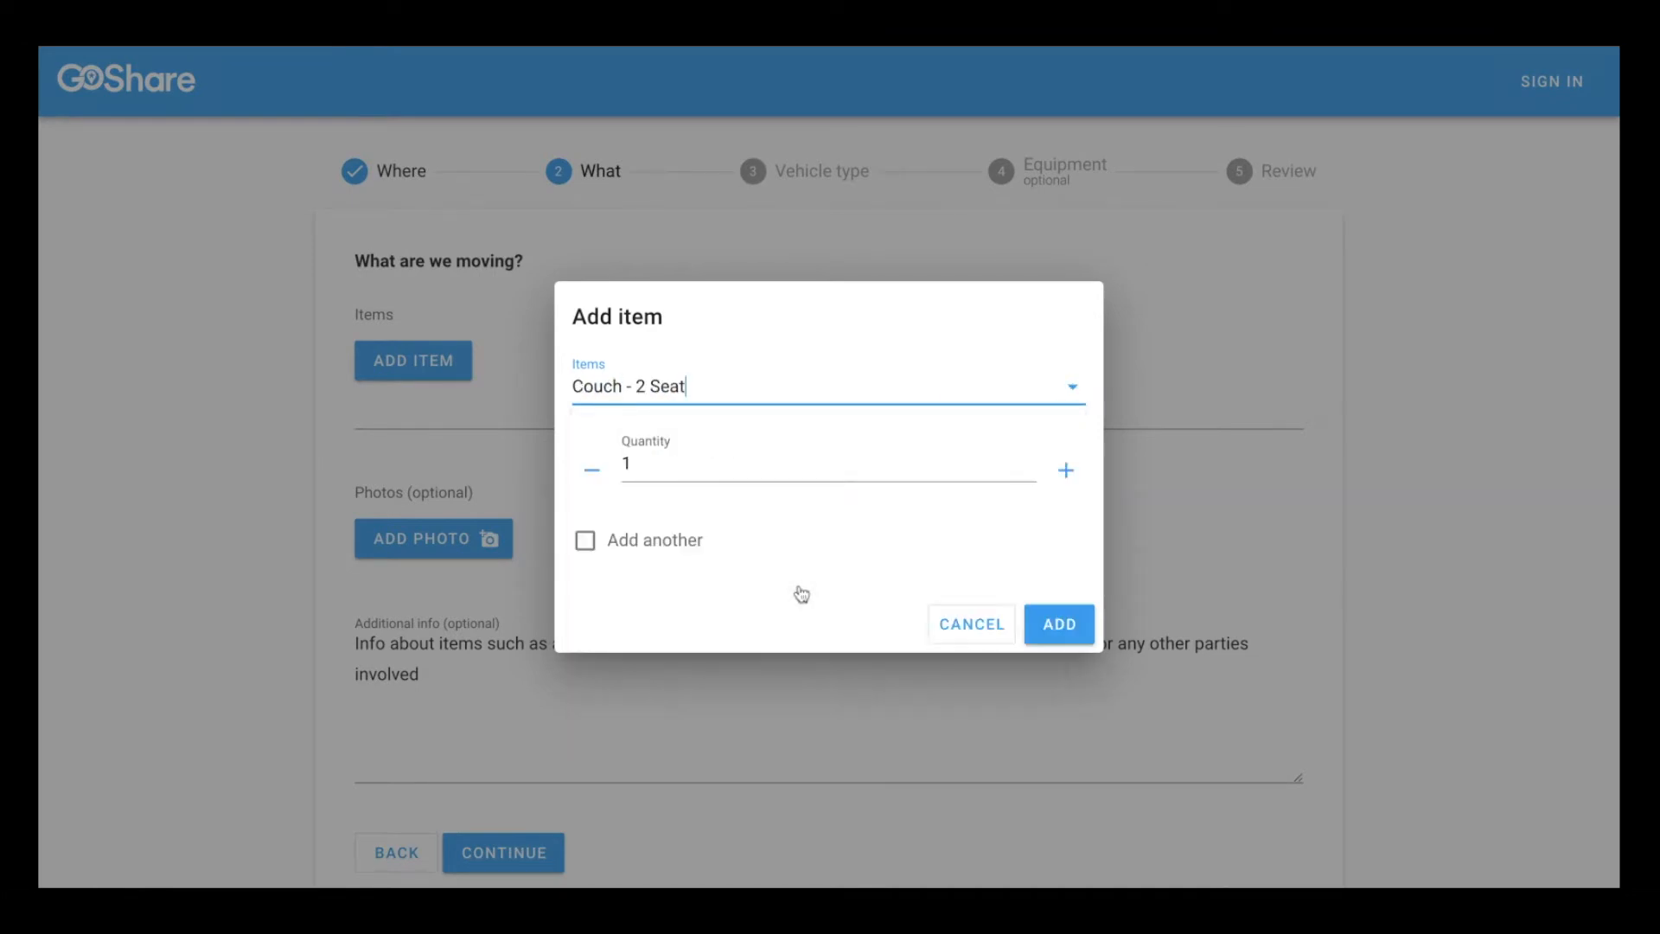
{"action": "left_click", "coordinate": [1057, 623]}
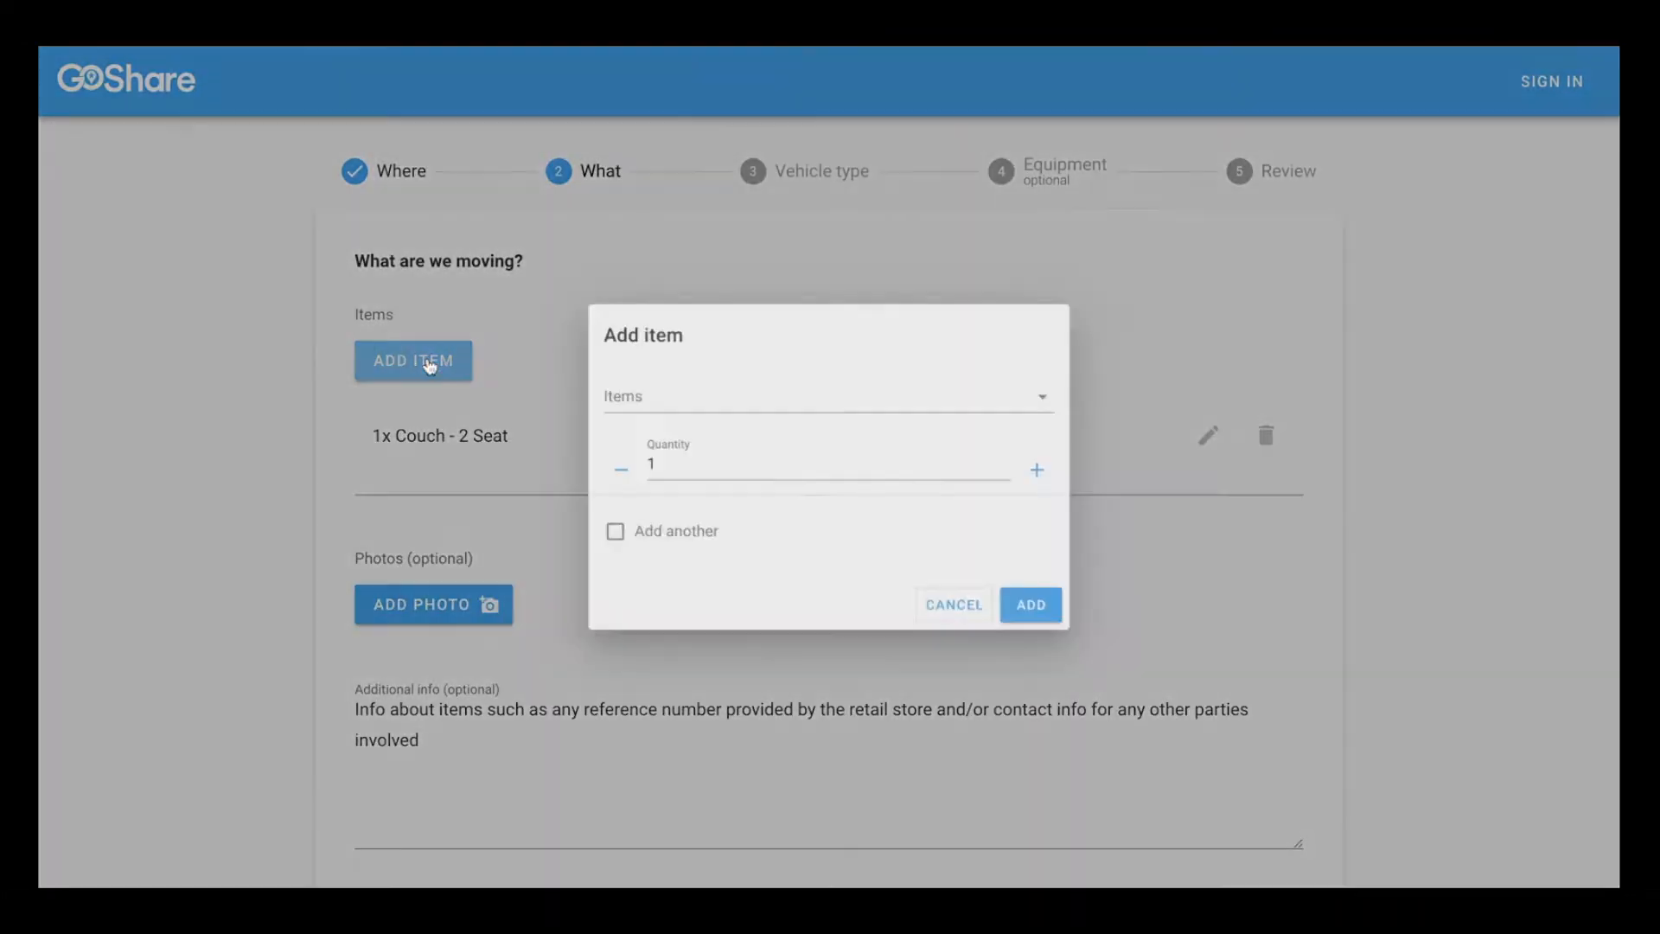
Add three 'Box - Medium' items and continue to the vehicle step
{"action": "left_click", "coordinate": [825, 396]}
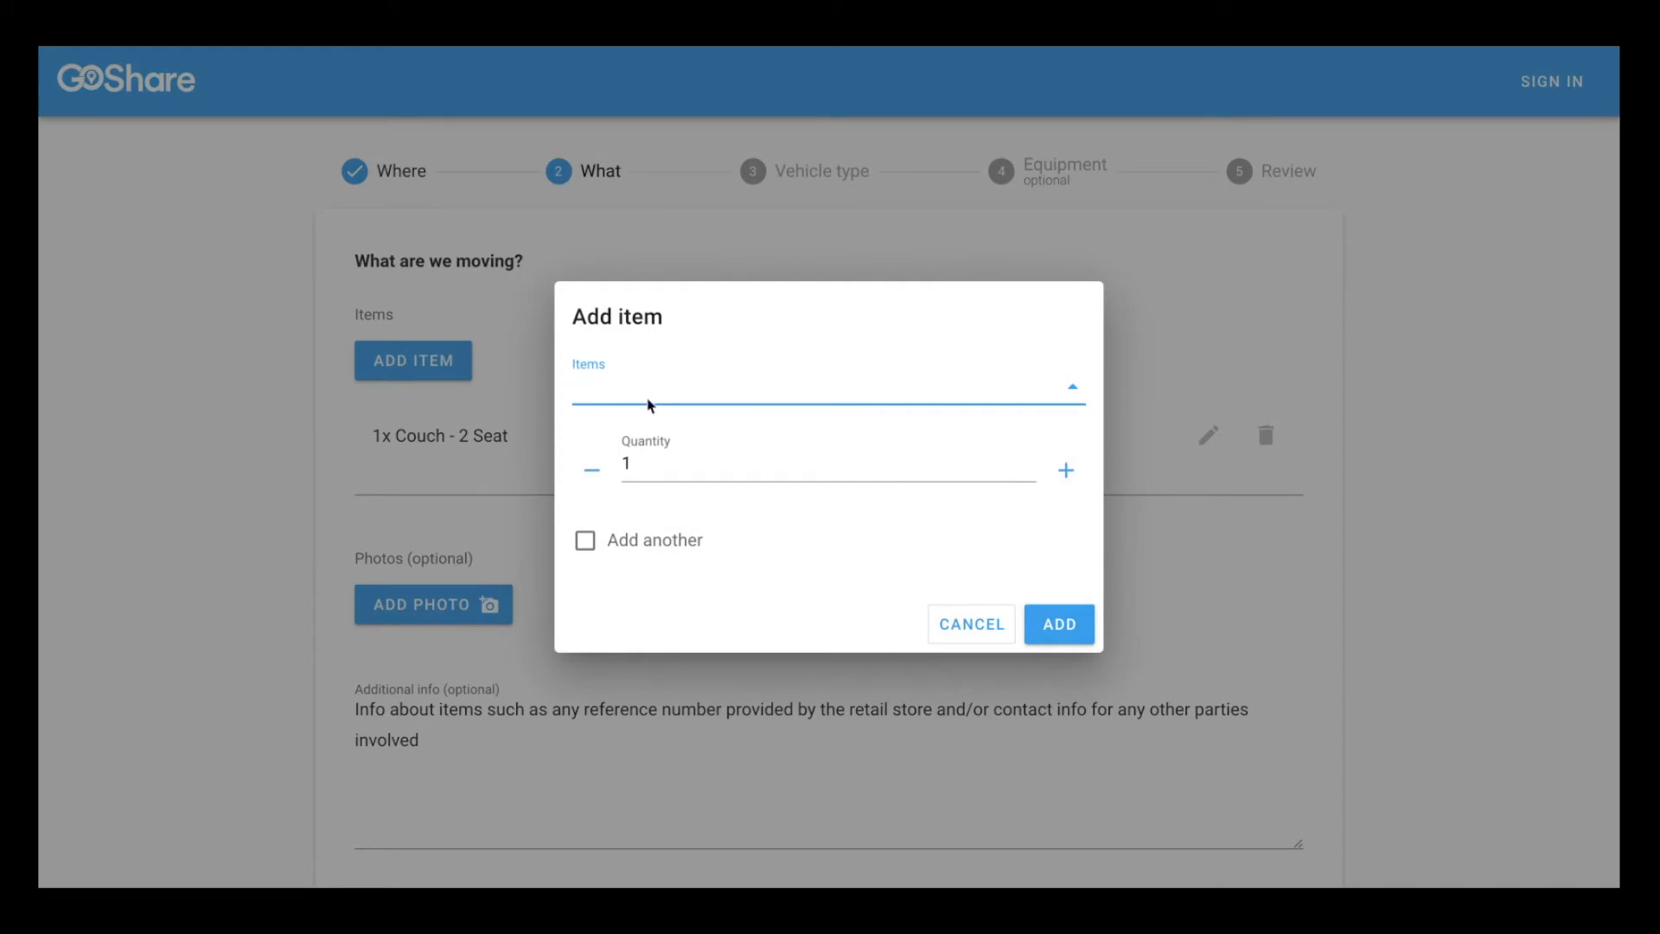
{"action": "type", "text": "Box - Medium"}
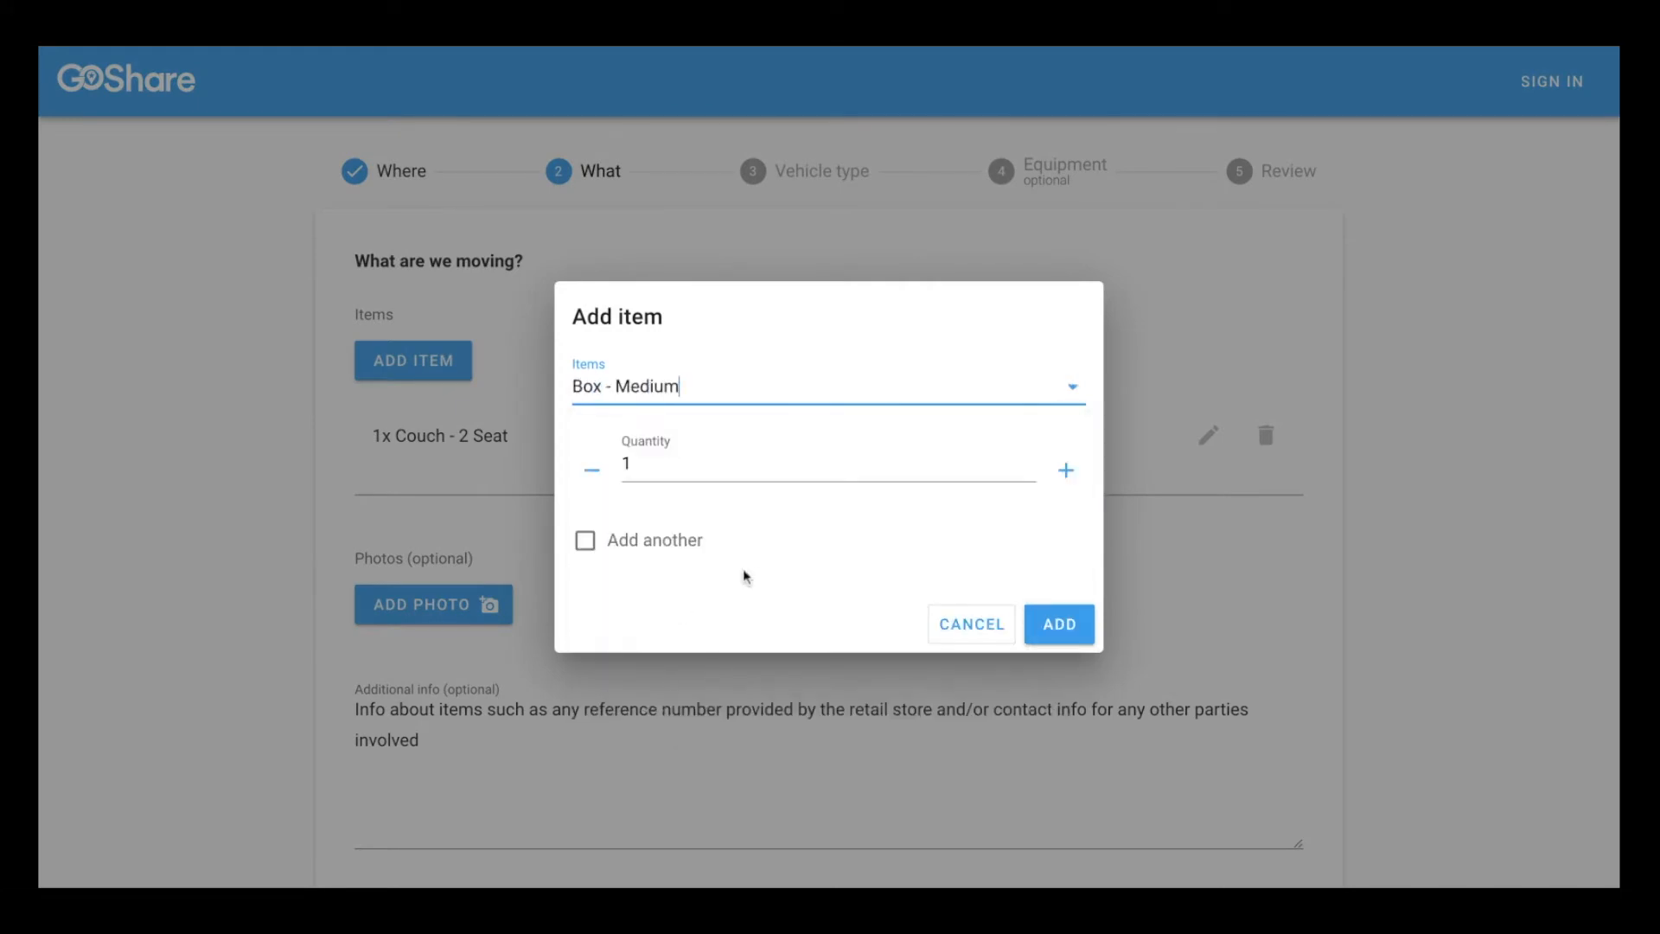
{"action": "left_click", "coordinate": [1065, 470]}
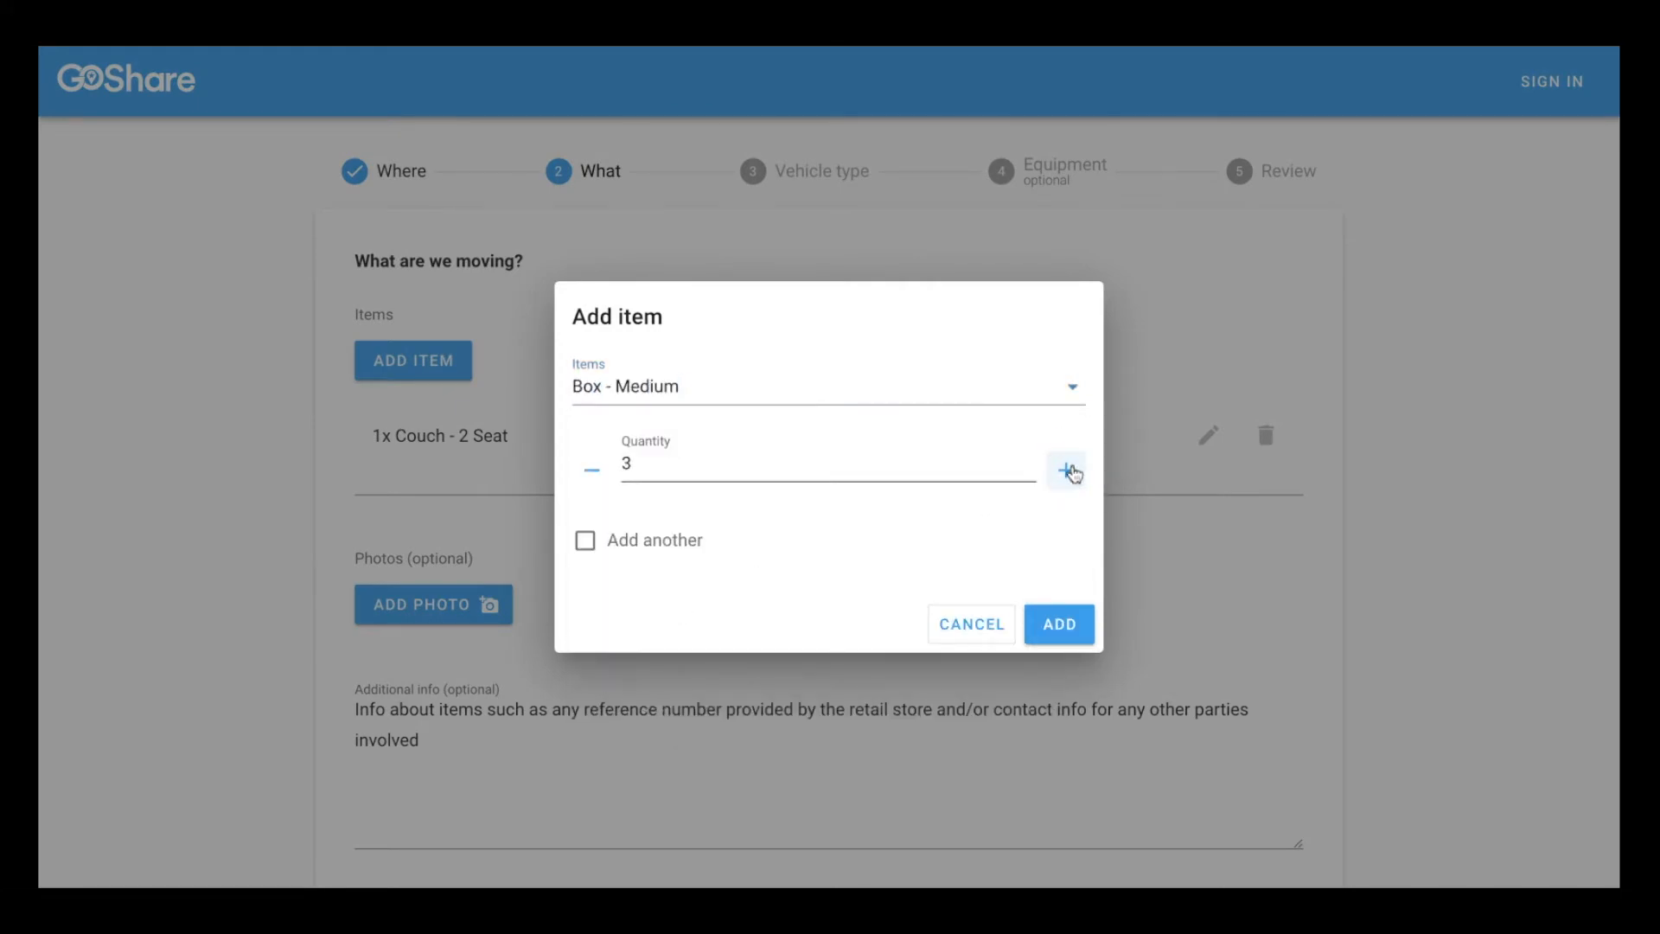
{"action": "left_click", "coordinate": [1057, 623]}
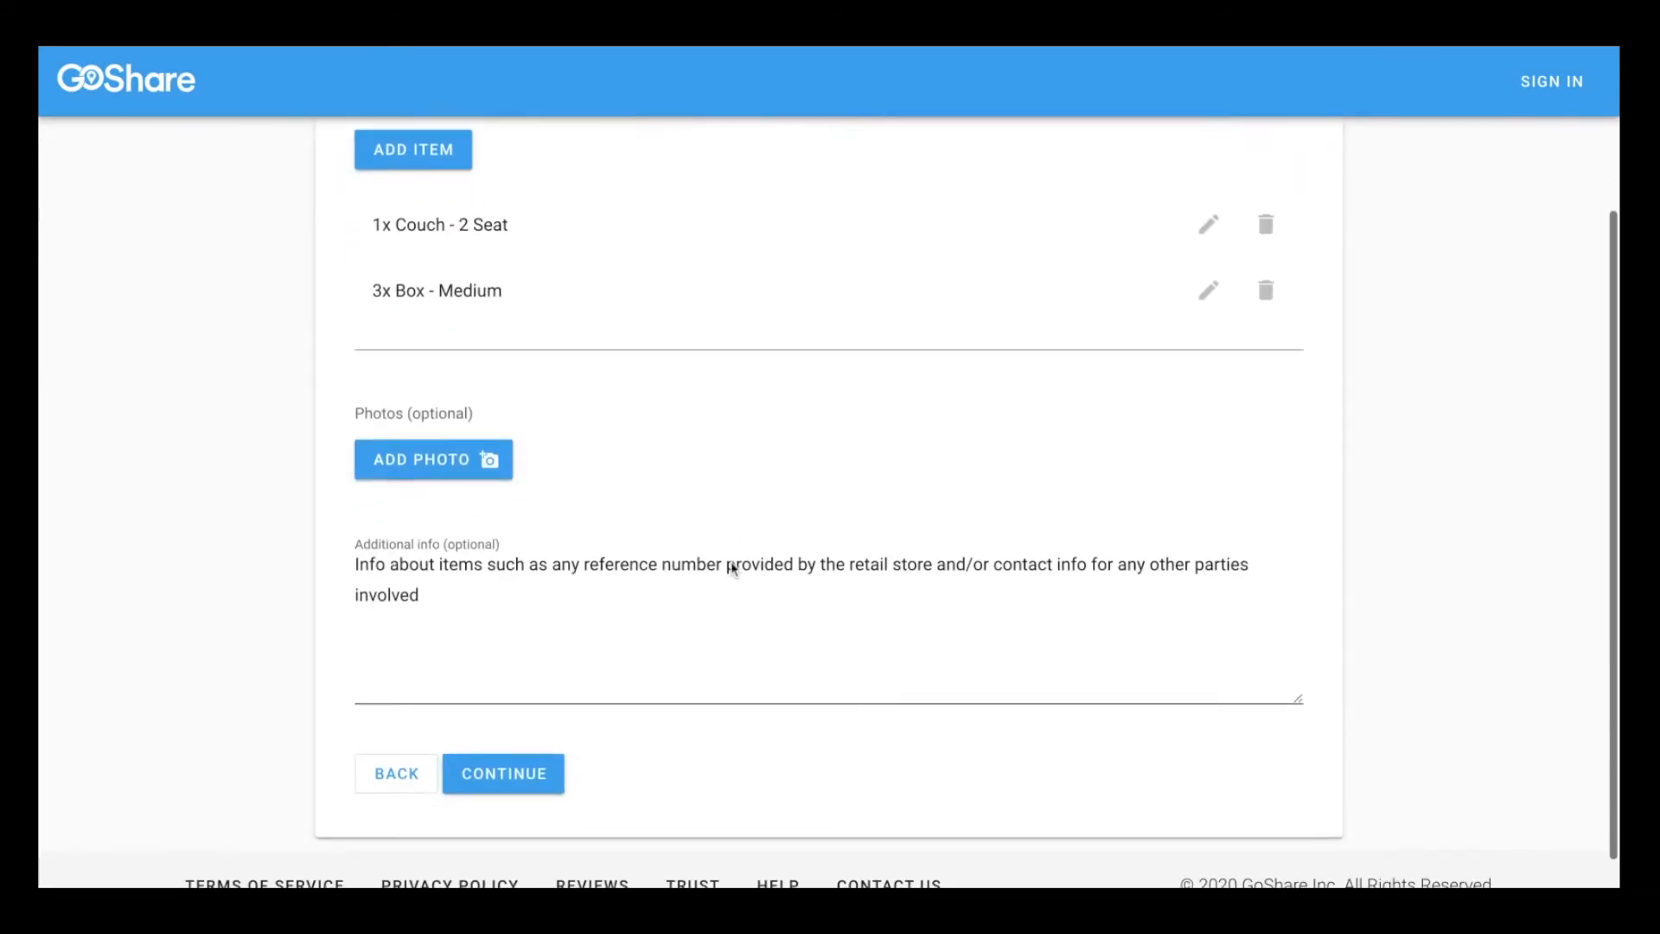
{"action": "scroll", "scroll_direction": "down", "scroll_amount": 3}
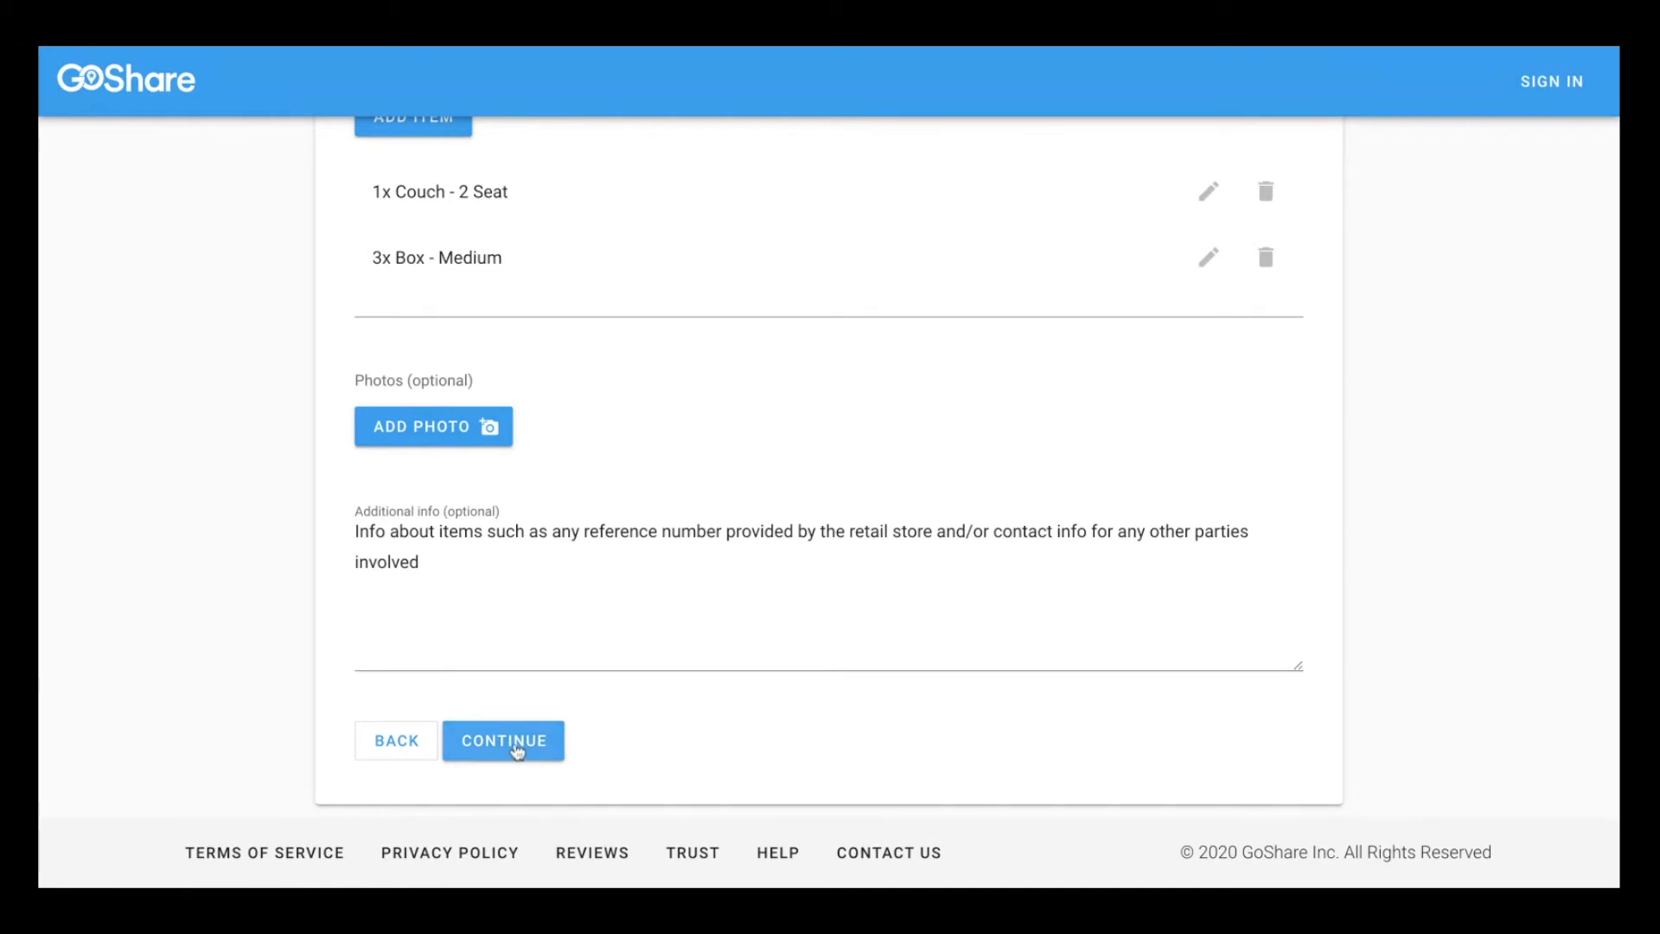
{"action": "left_click", "coordinate": [504, 740]}
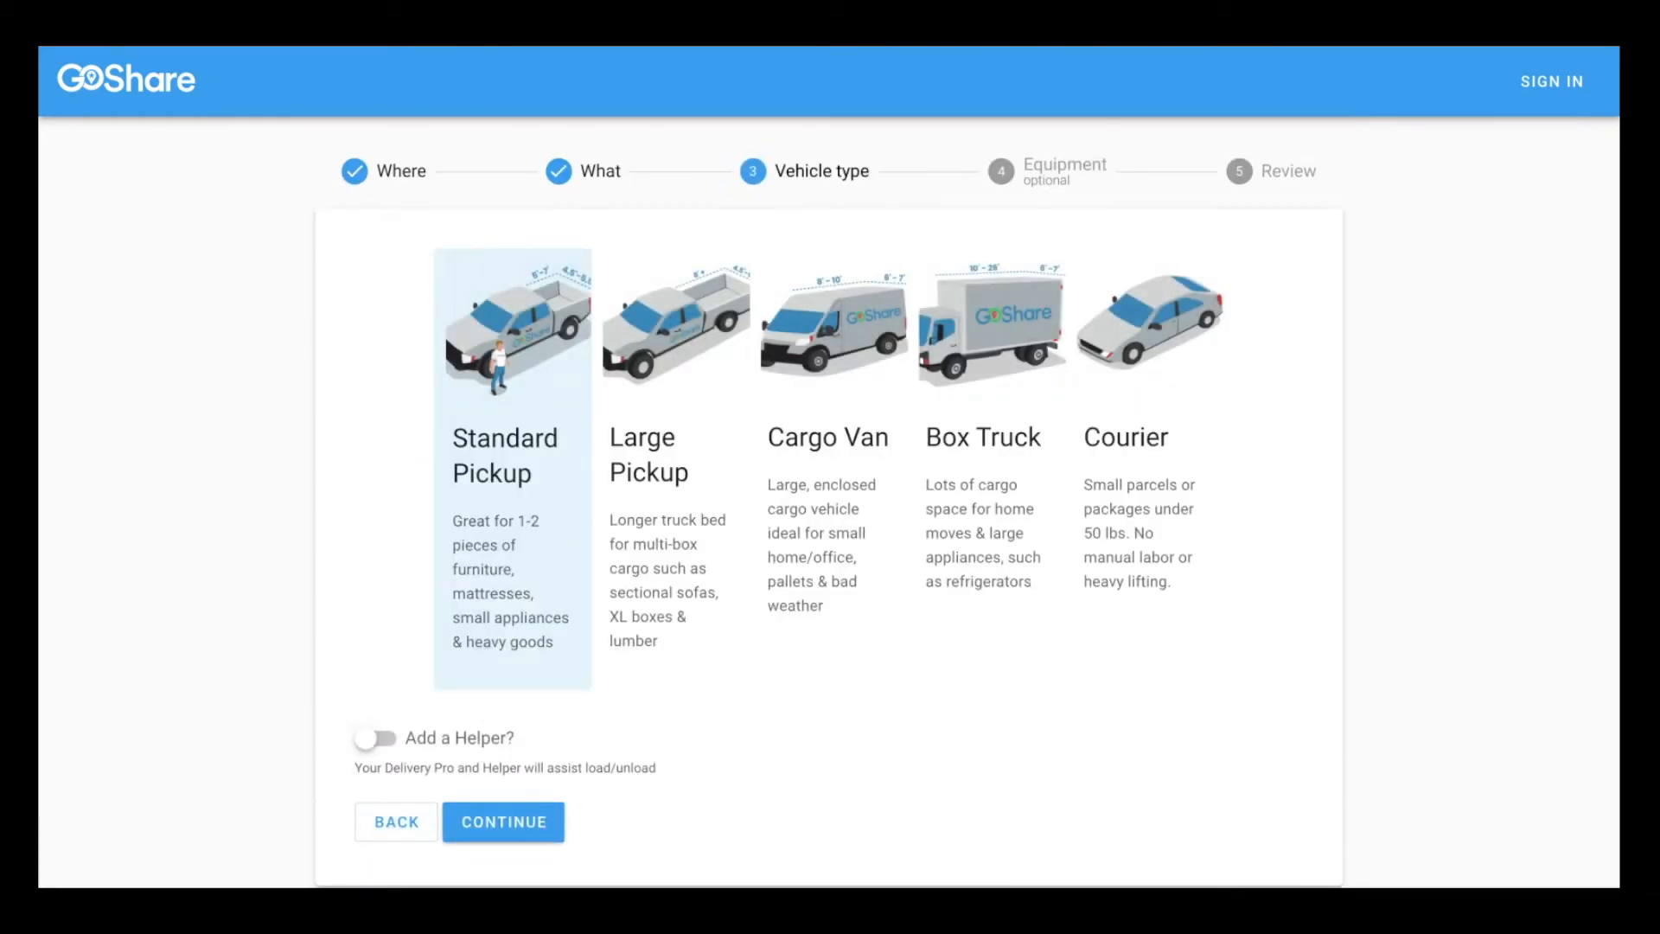
After trying Cargo Van with a helper, settle on Large Pickup without a helper
{"action": "left_click", "coordinate": [670, 466]}
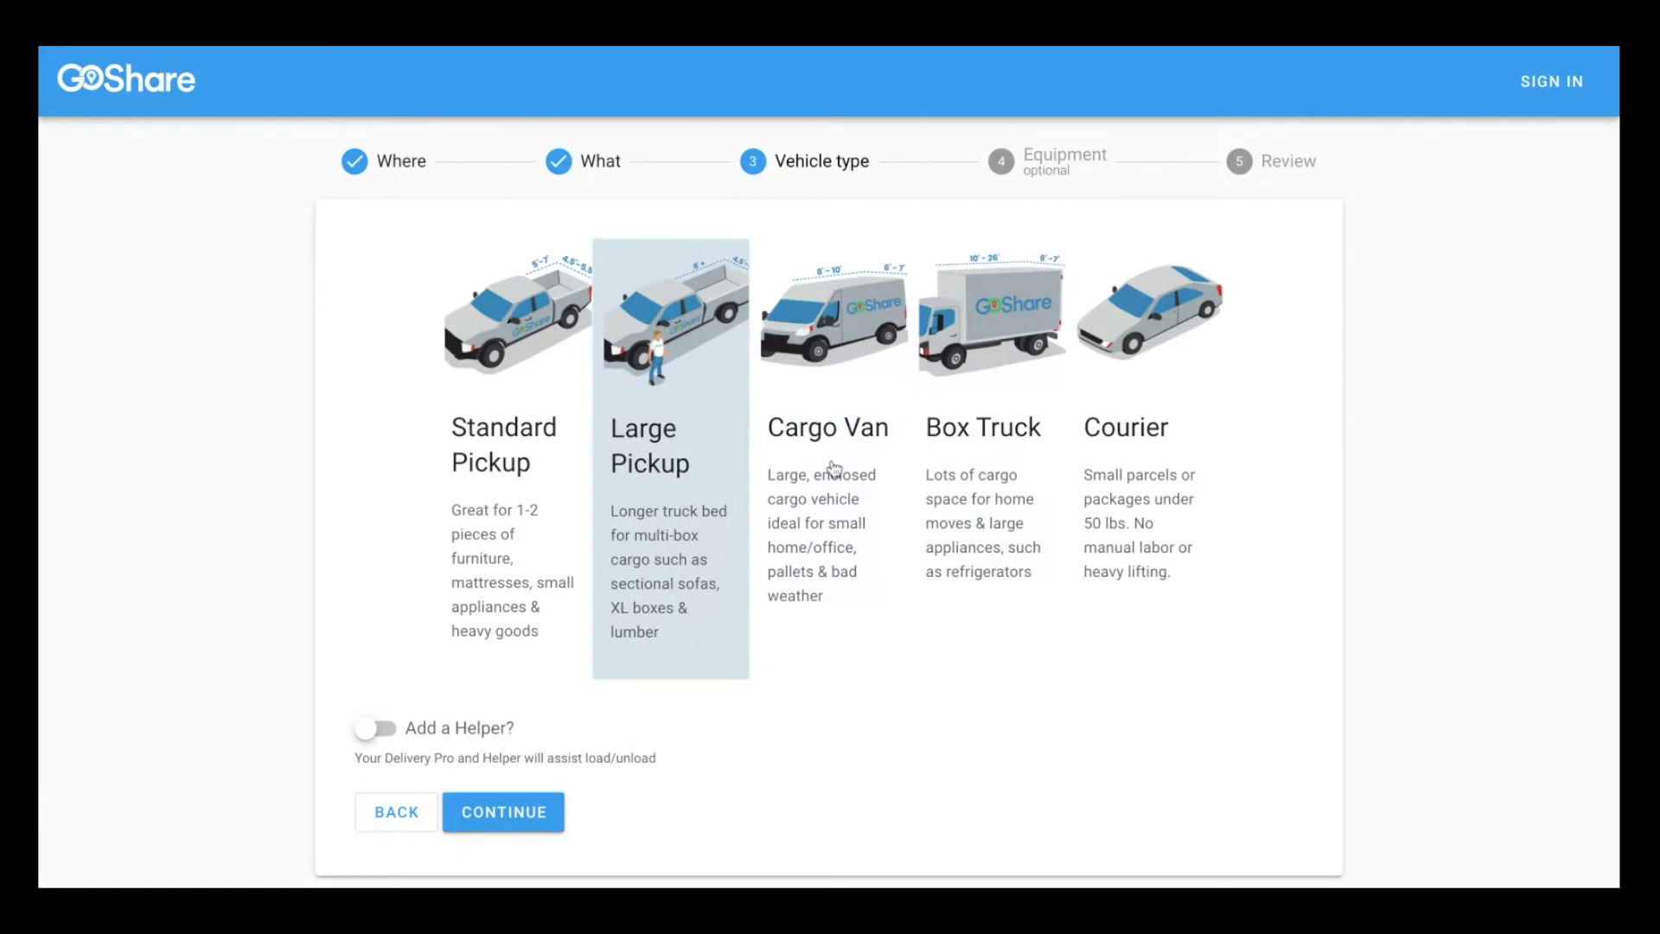
{"action": "left_click", "coordinate": [828, 424]}
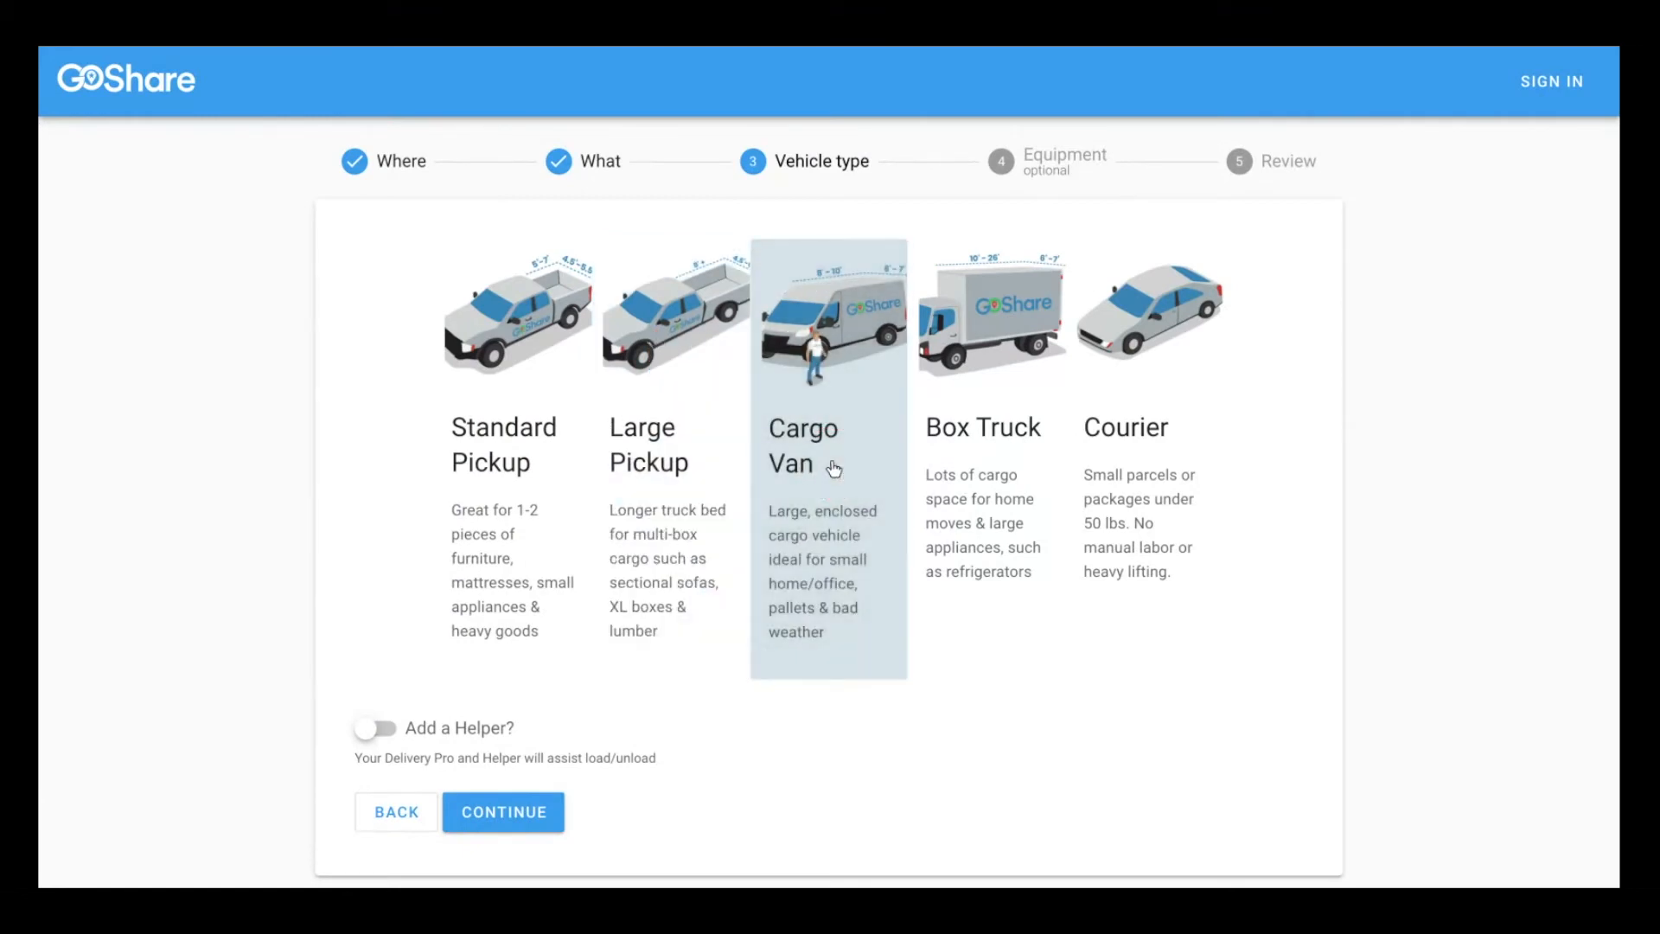
{"action": "left_click", "coordinate": [503, 812]}
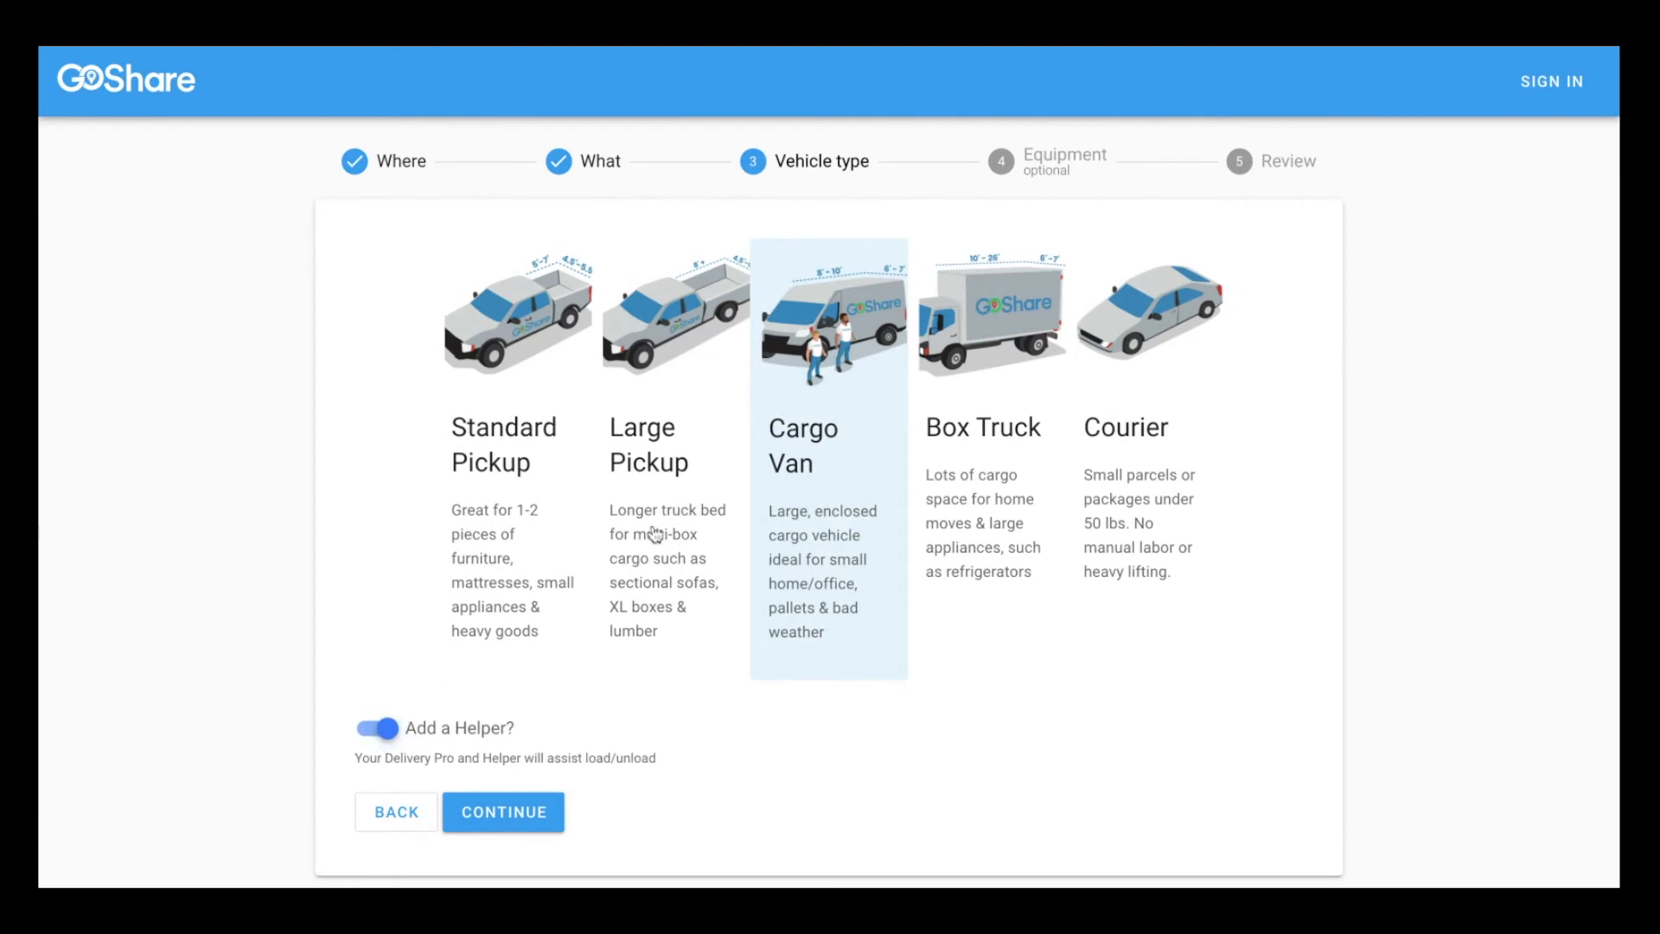
{"action": "left_click", "coordinate": [670, 424]}
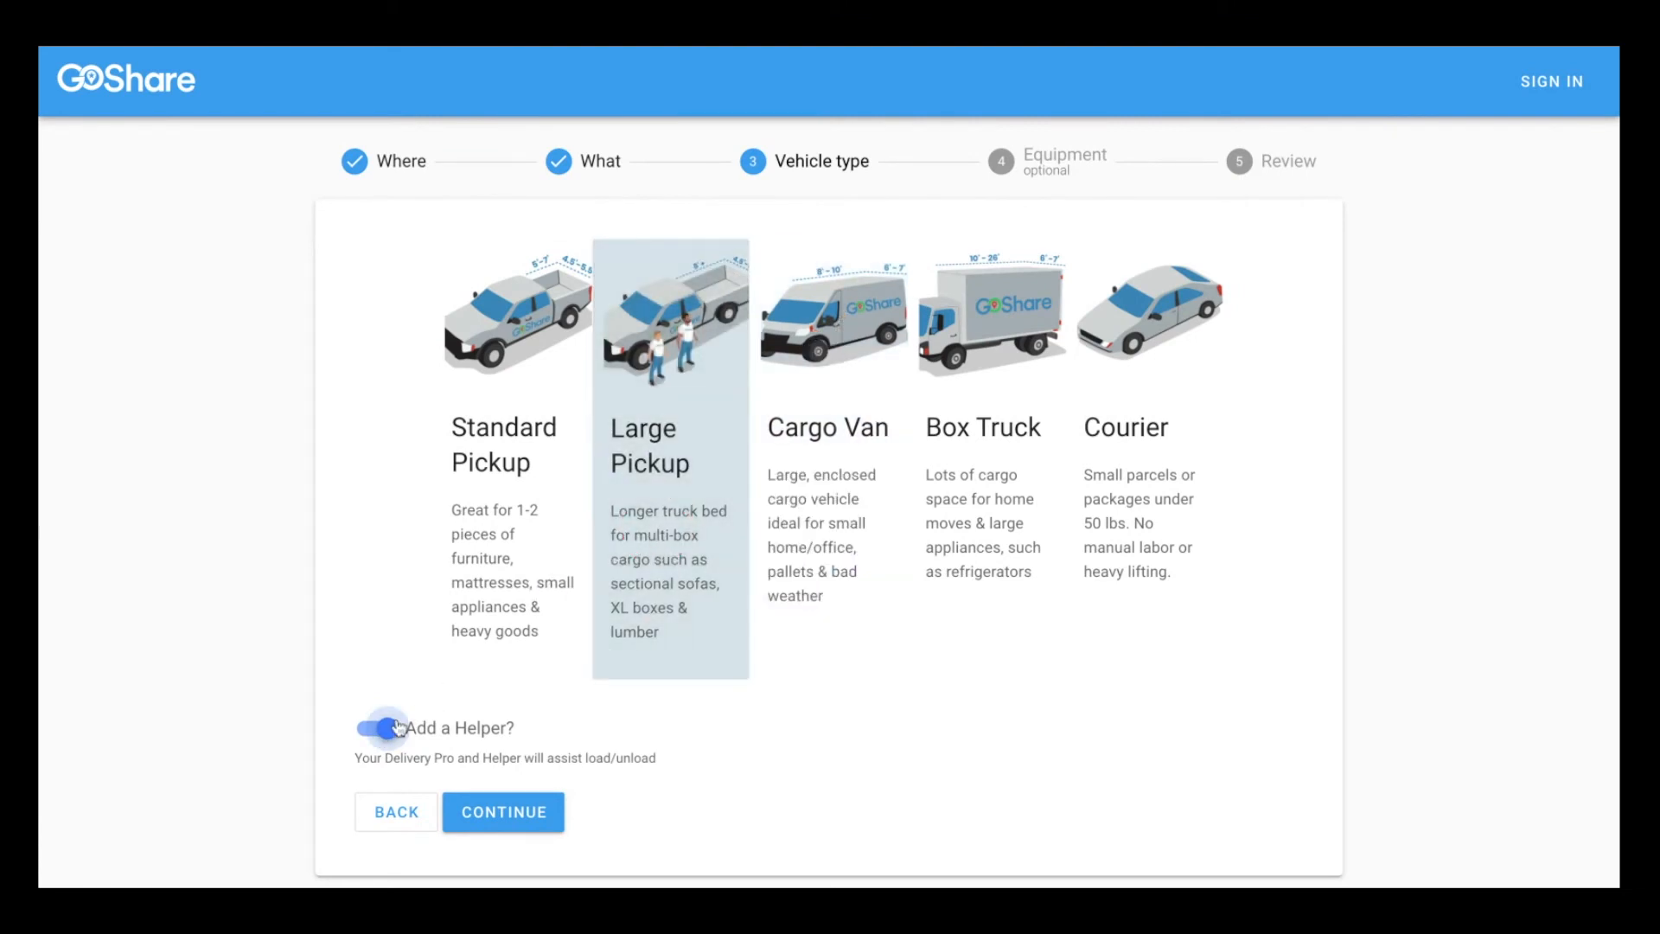
{"action": "left_click", "coordinate": [369, 727]}
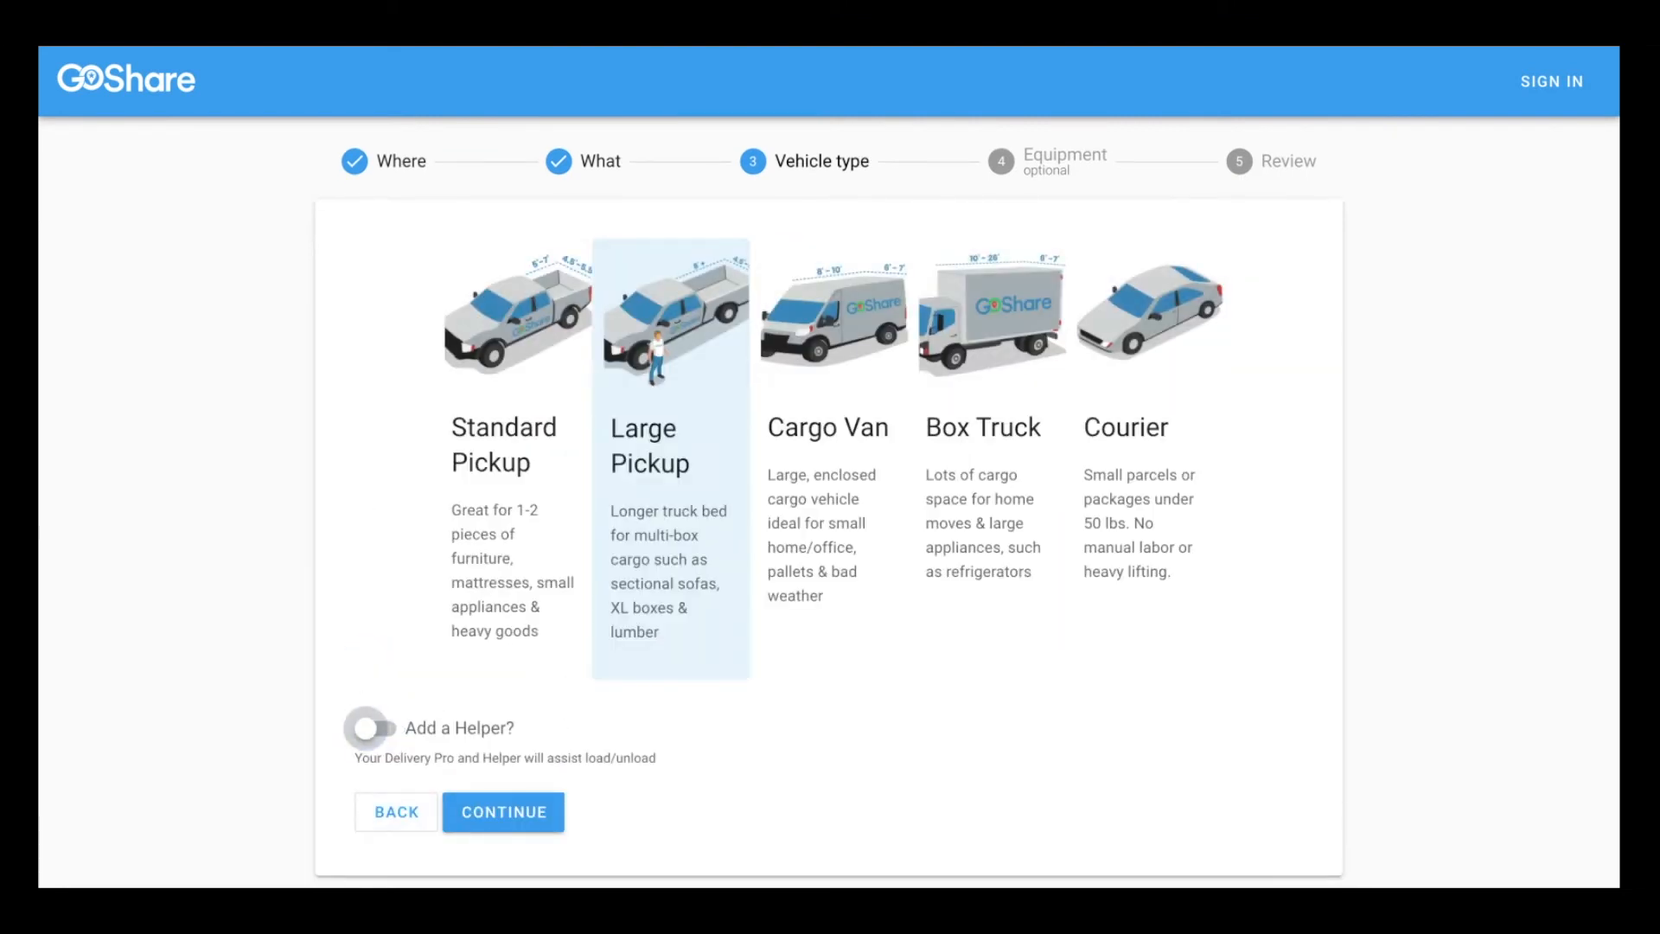
{"action": "left_click", "coordinate": [503, 811]}
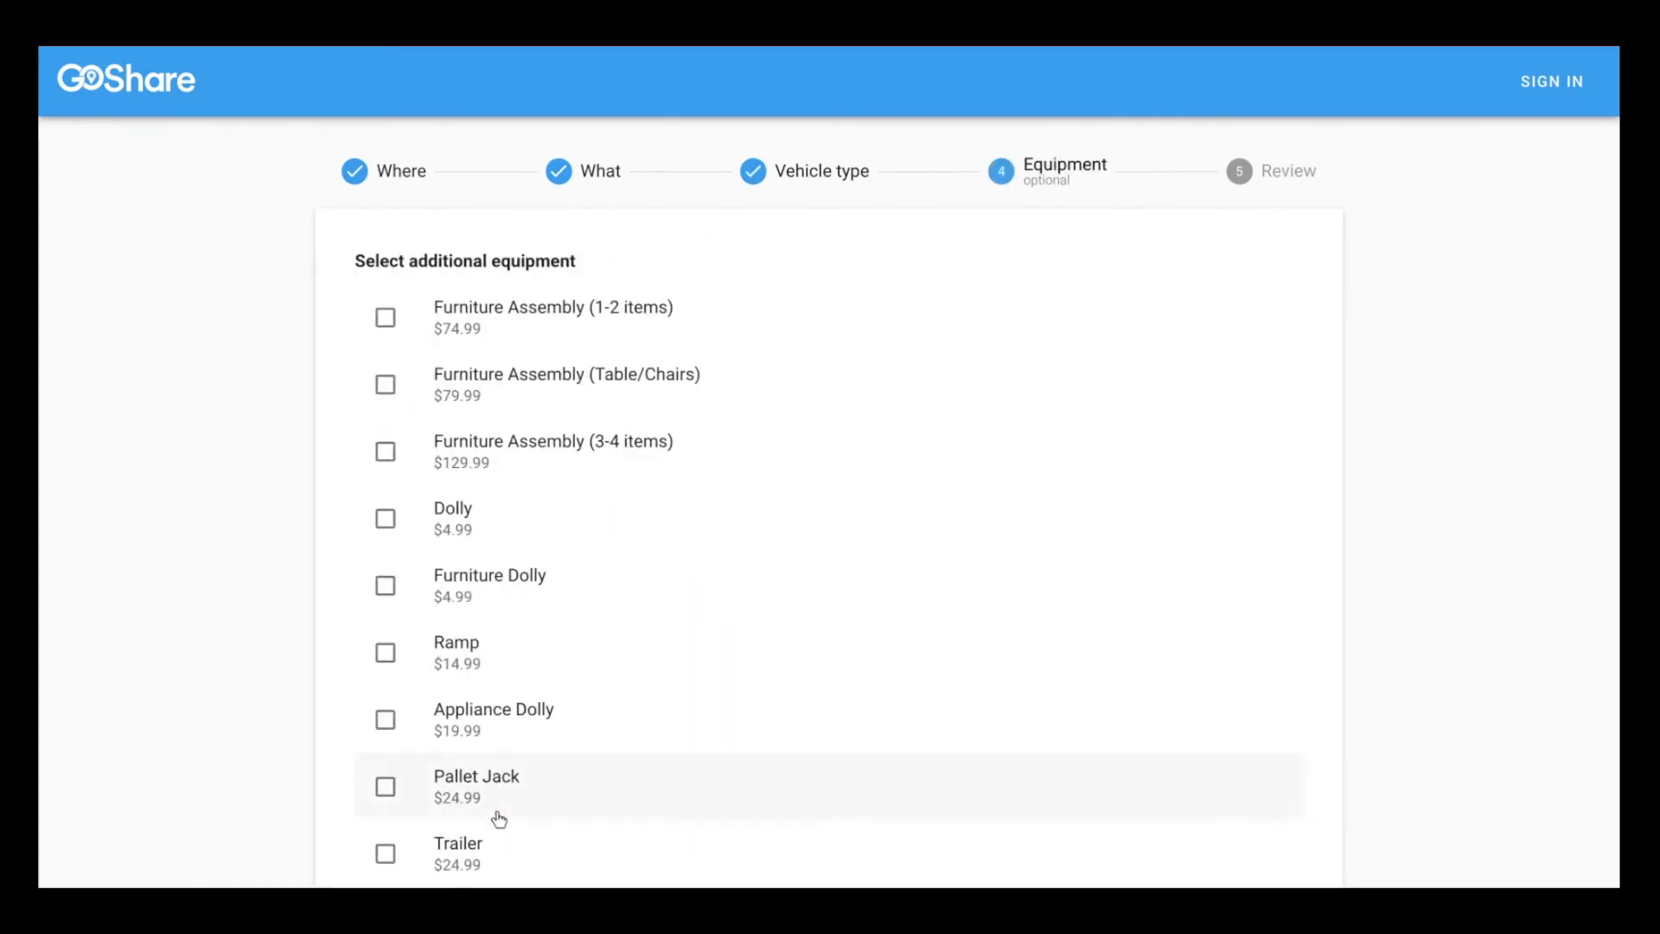
Add a $4.99 Furniture Dolly as equipment and continue to the review
{"action": "scroll", "scroll_direction": "down", "scroll_amount": 3}
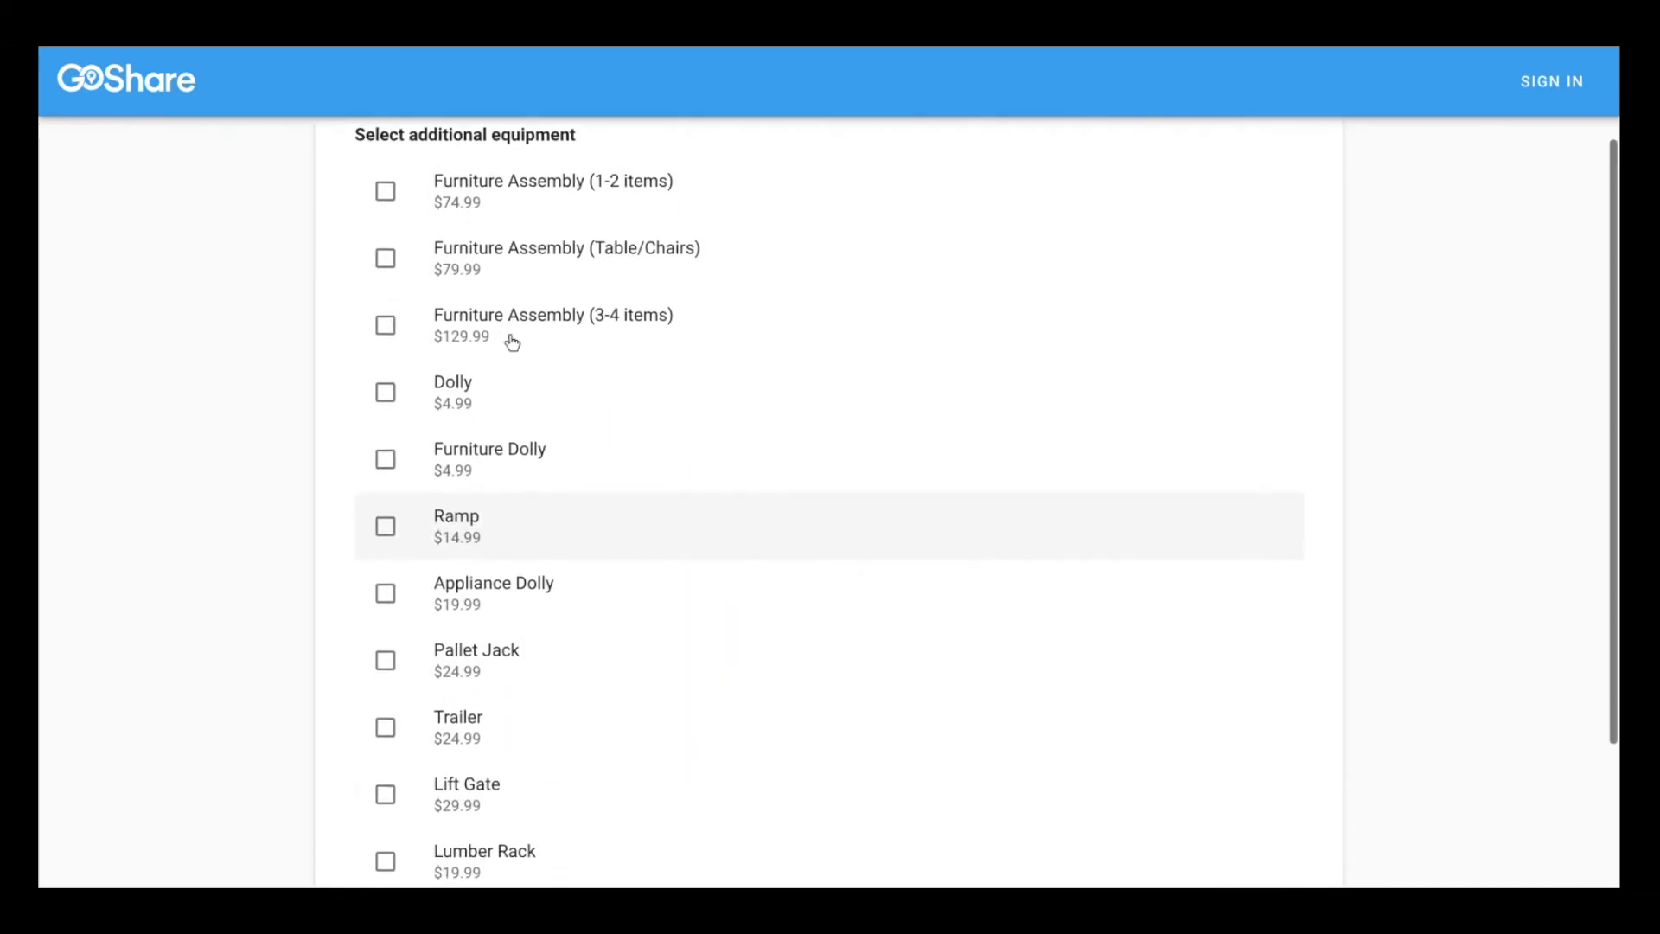
{"action": "mouse_move", "coordinate": [542, 360]}
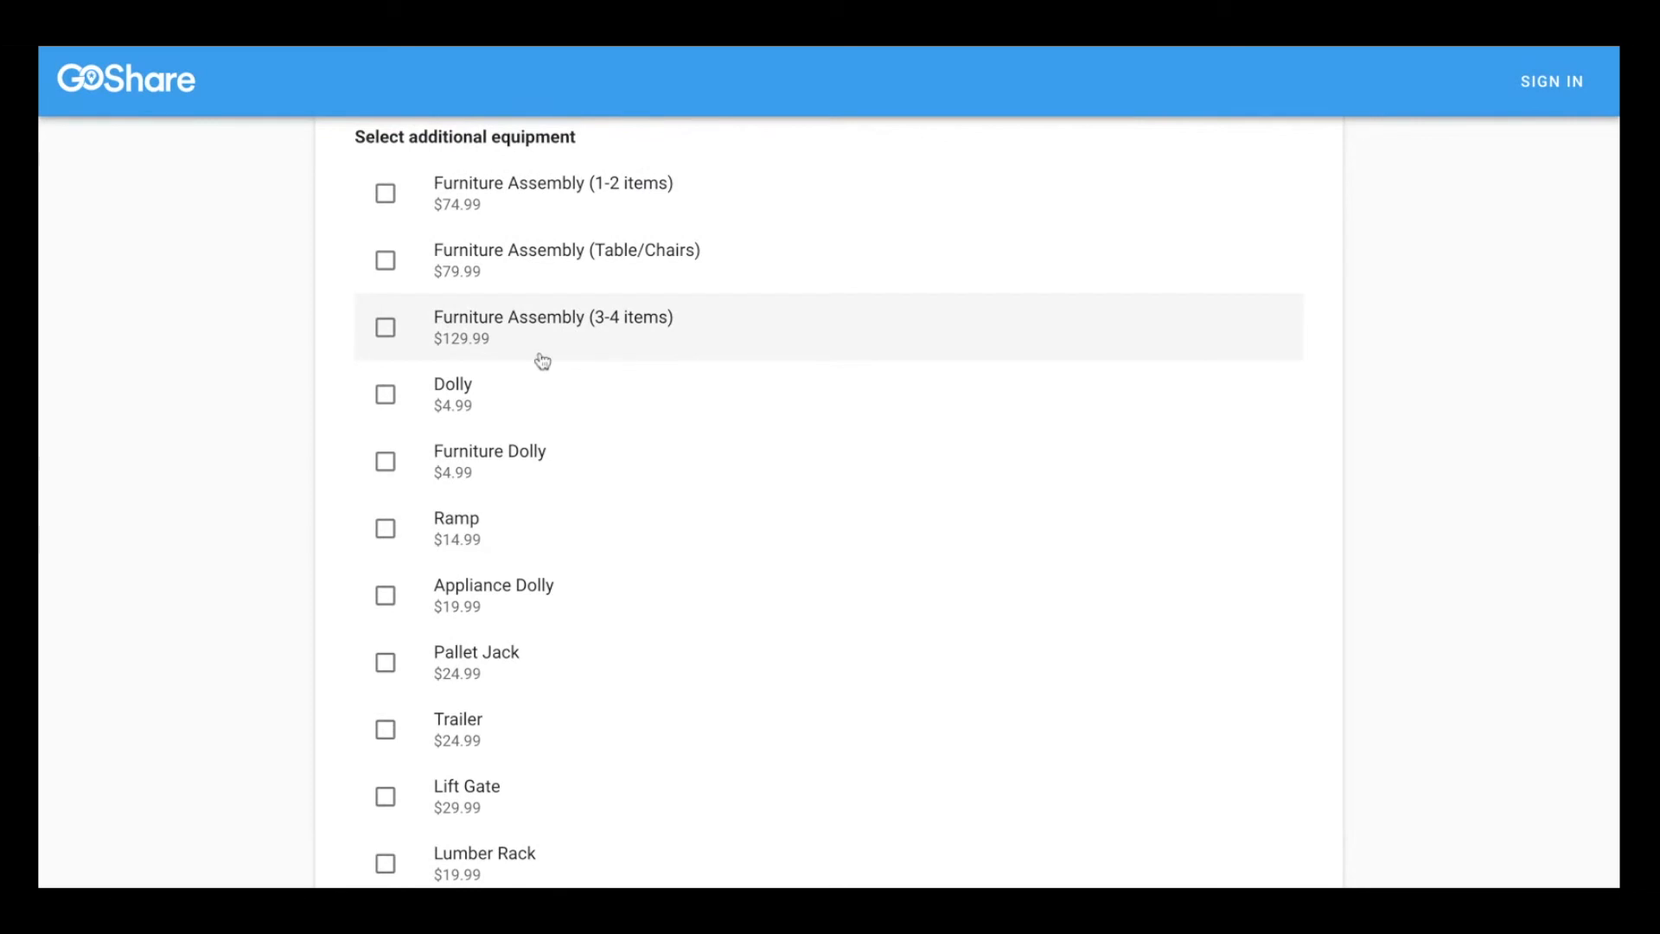
{"action": "mouse_move", "coordinate": [461, 461]}
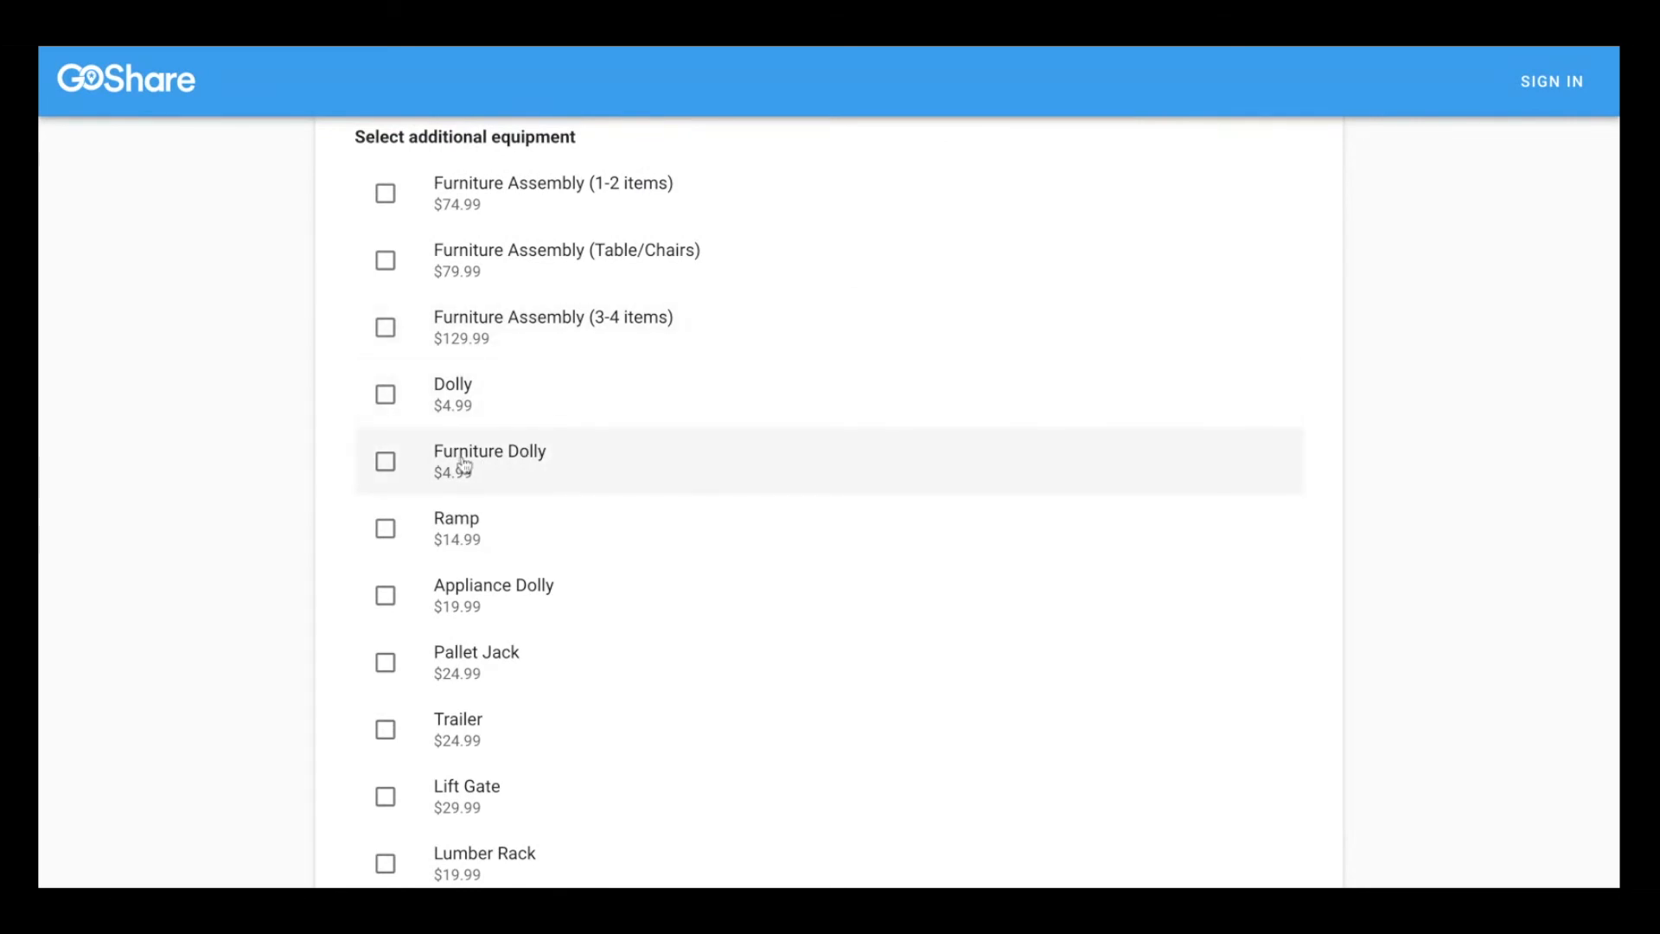
{"action": "left_click", "coordinate": [385, 460]}
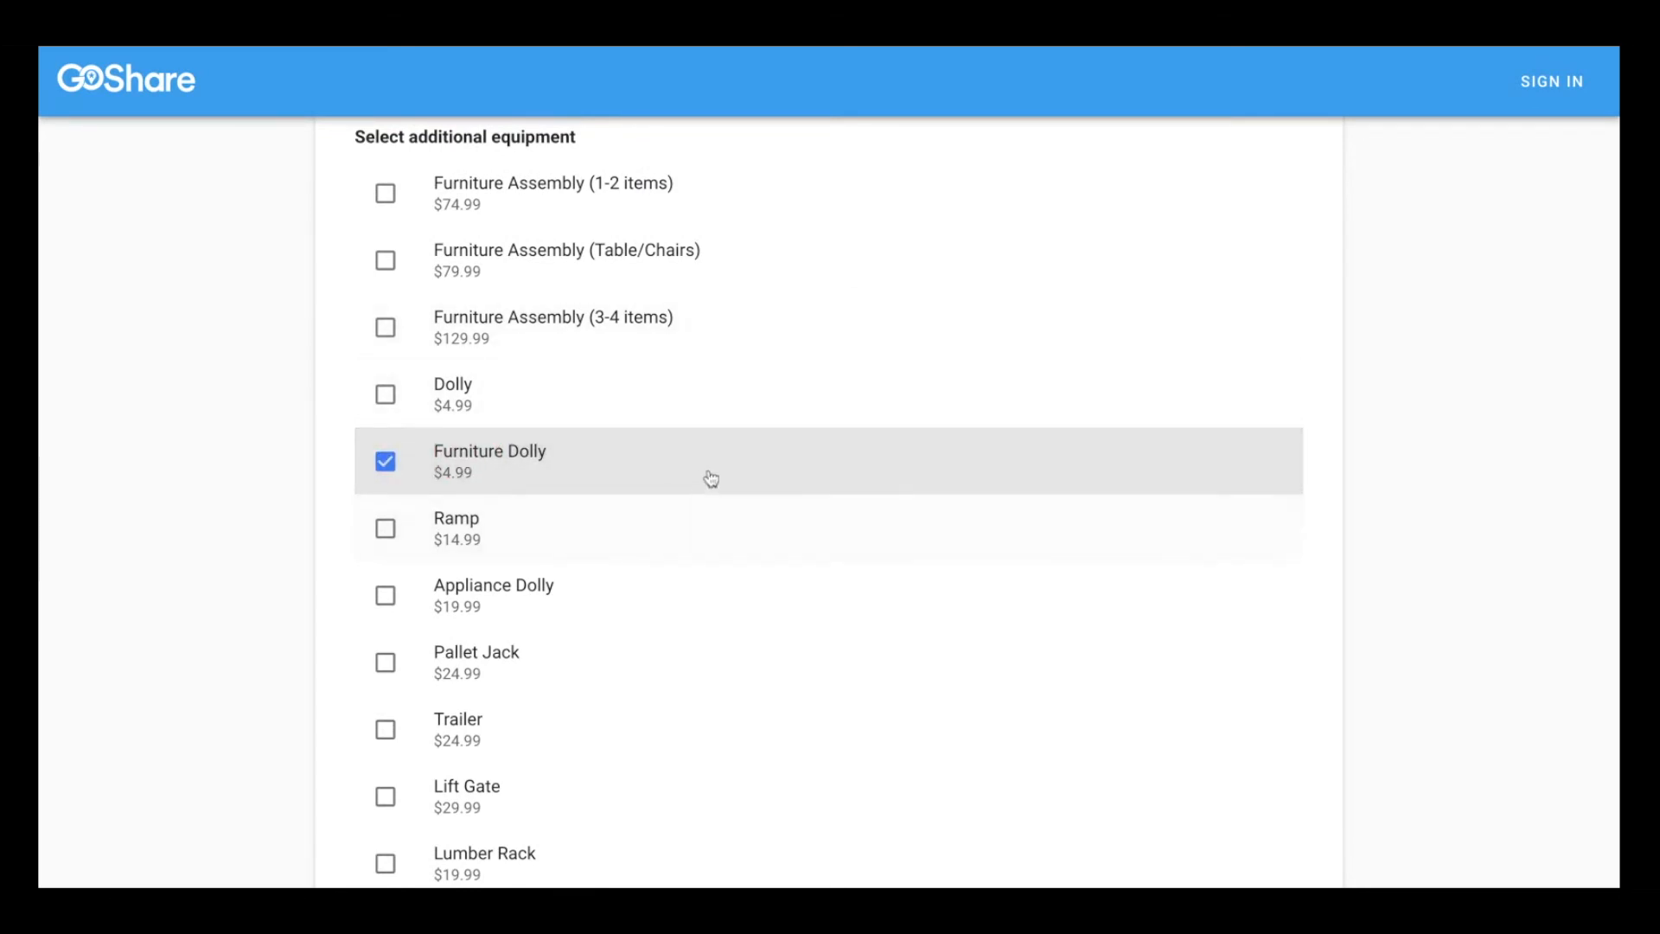
{"action": "scroll", "scroll_direction": "down", "scroll_amount": 3}
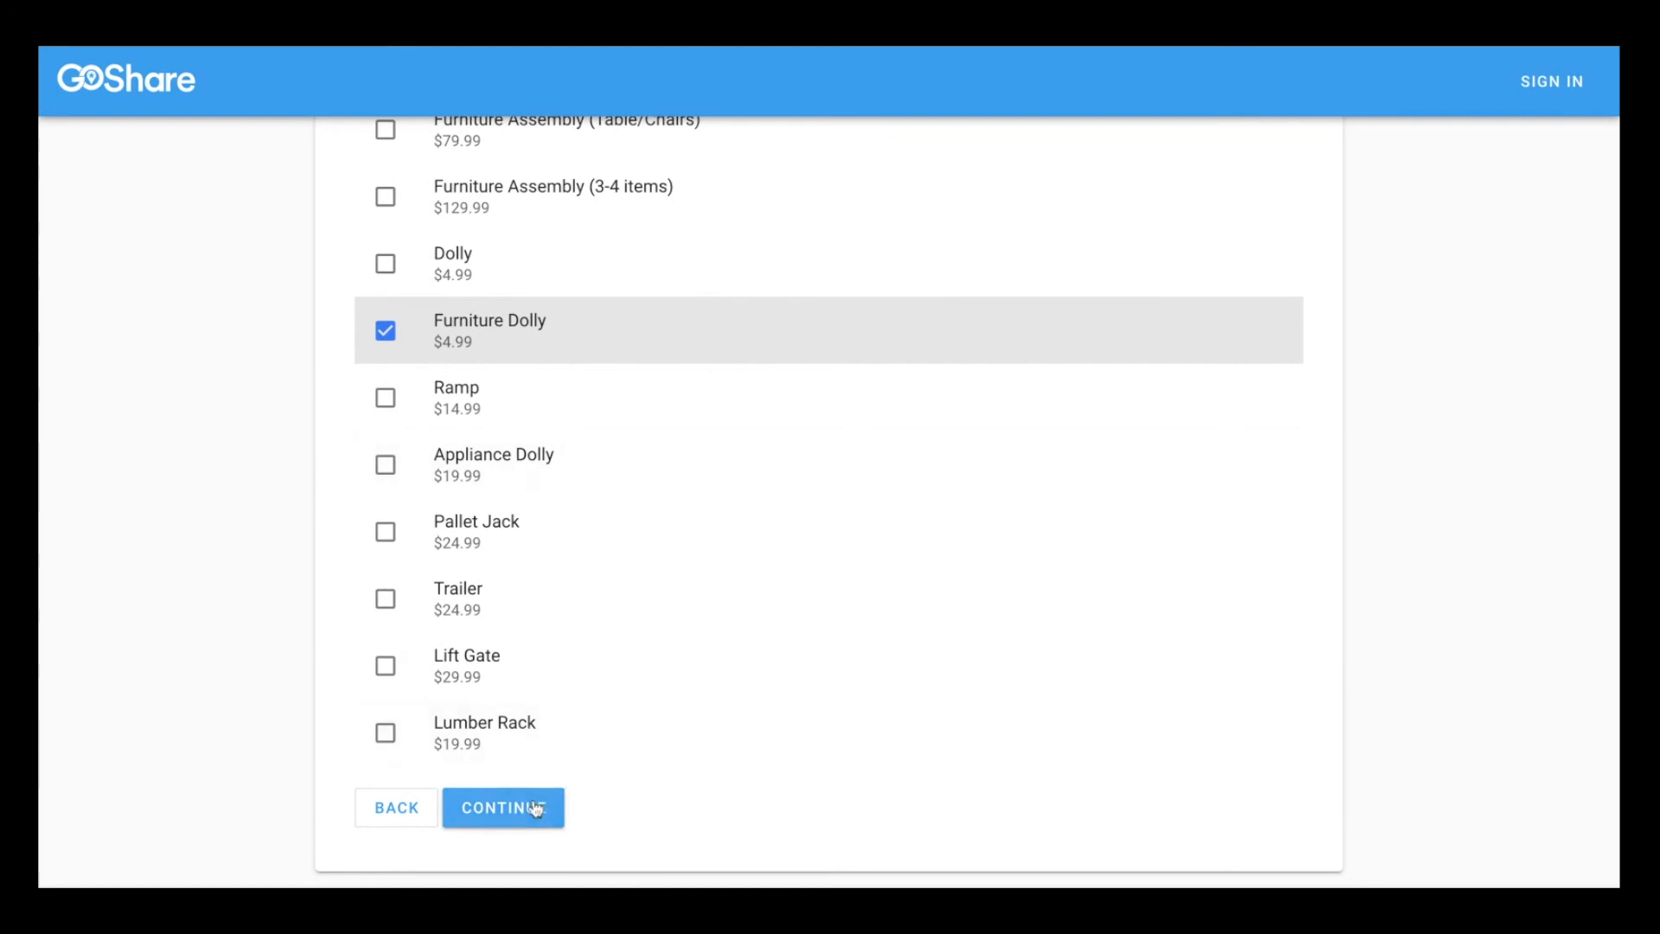
{"action": "left_click", "coordinate": [503, 807]}
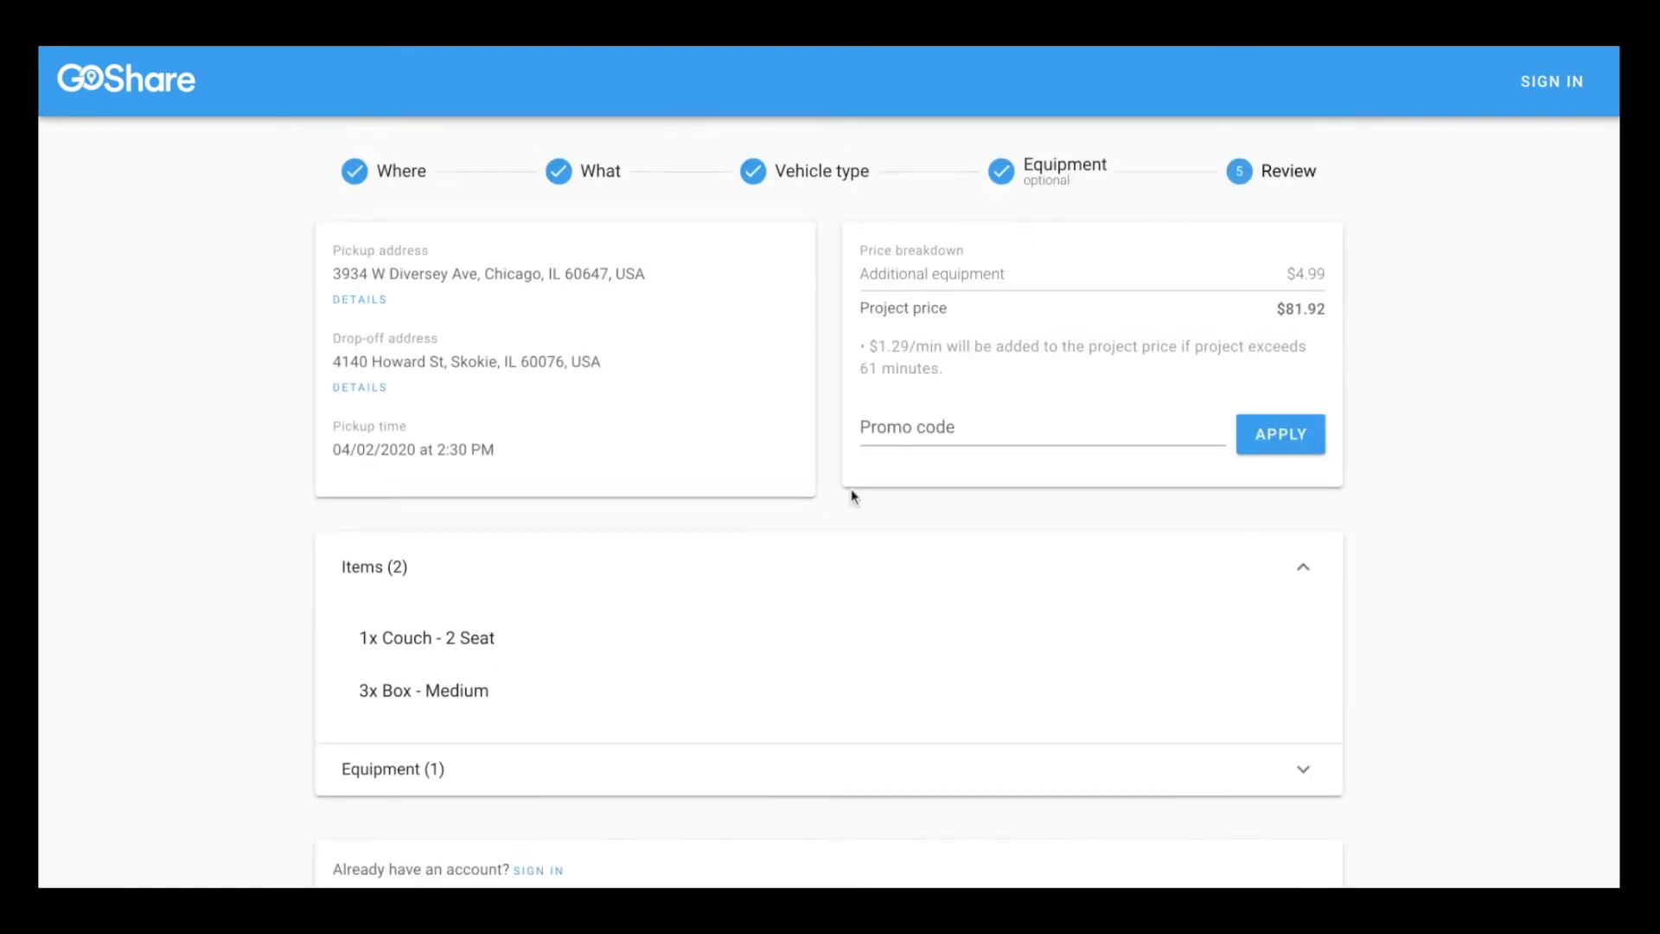
Agree to the terms and conditions and book the project with Book Now
{"action": "scroll", "scroll_direction": "down", "scroll_amount": 3}
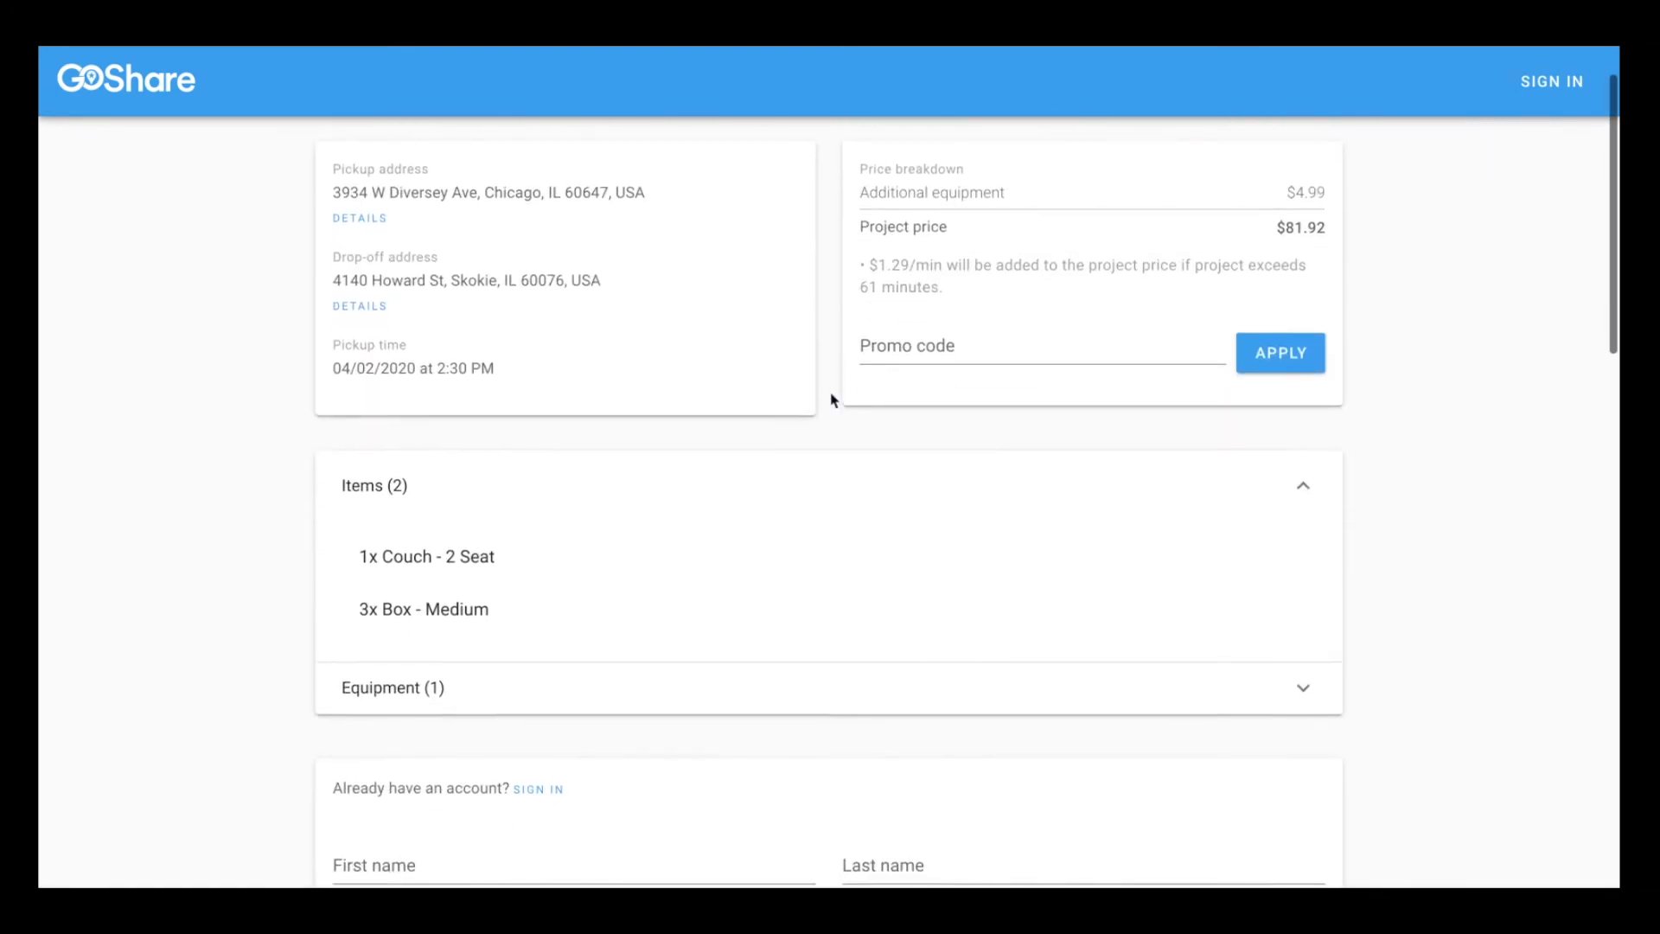
{"action": "scroll", "scroll_direction": "down", "scroll_amount": 3}
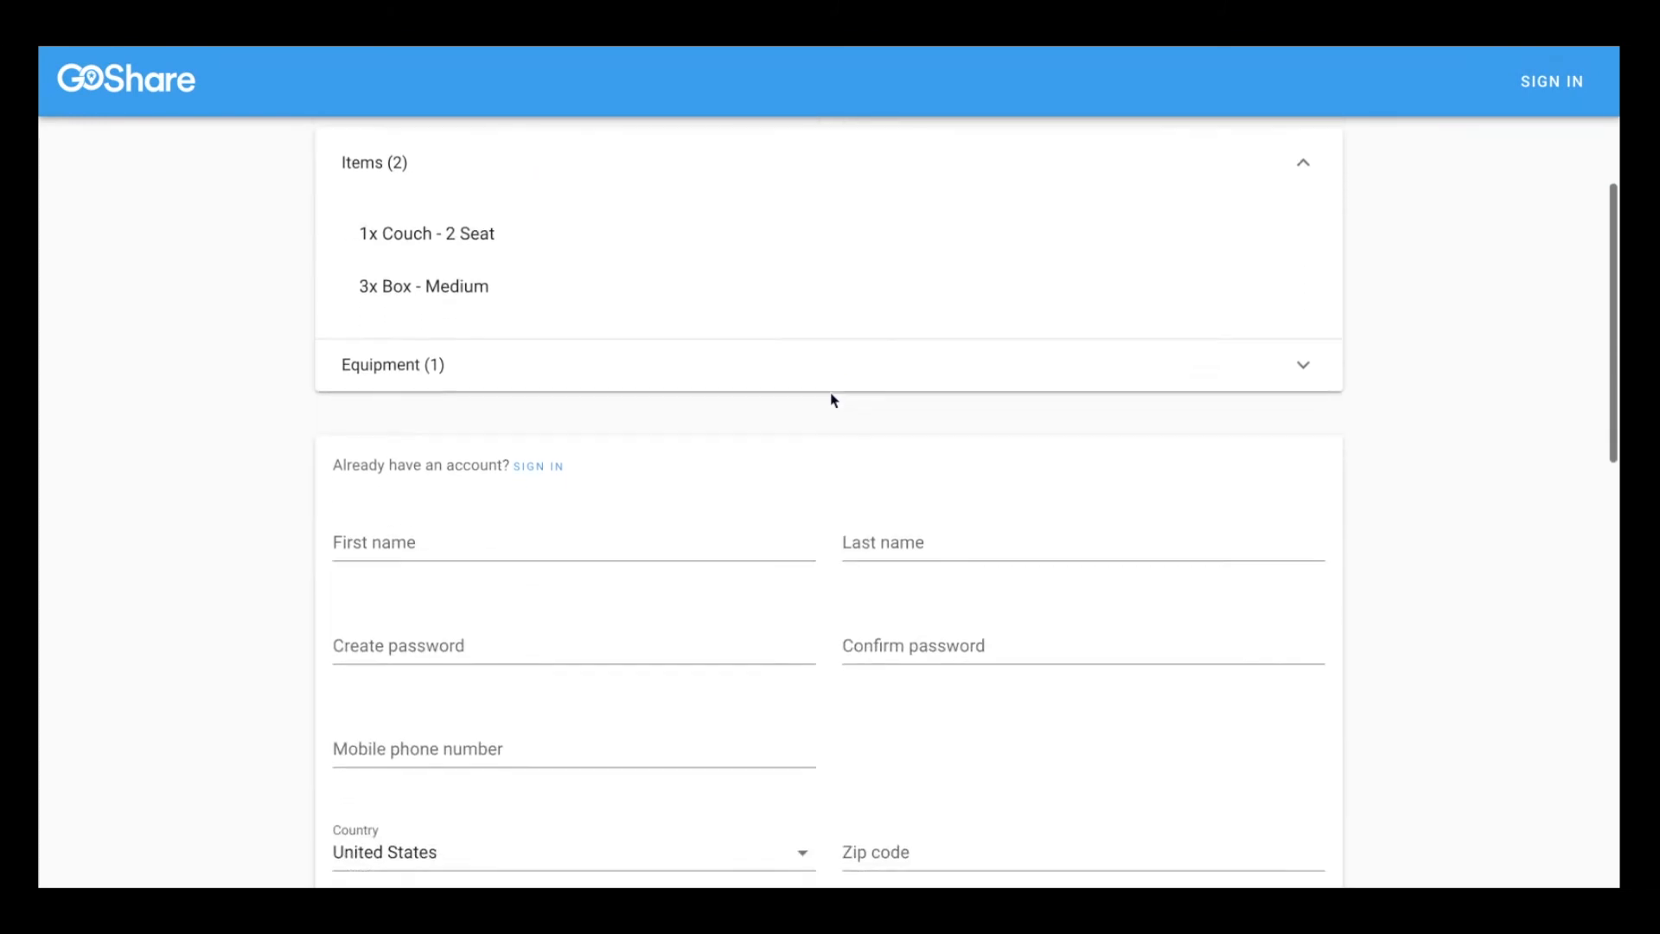
{"action": "scroll", "scroll_direction": "down", "scroll_amount": 3}
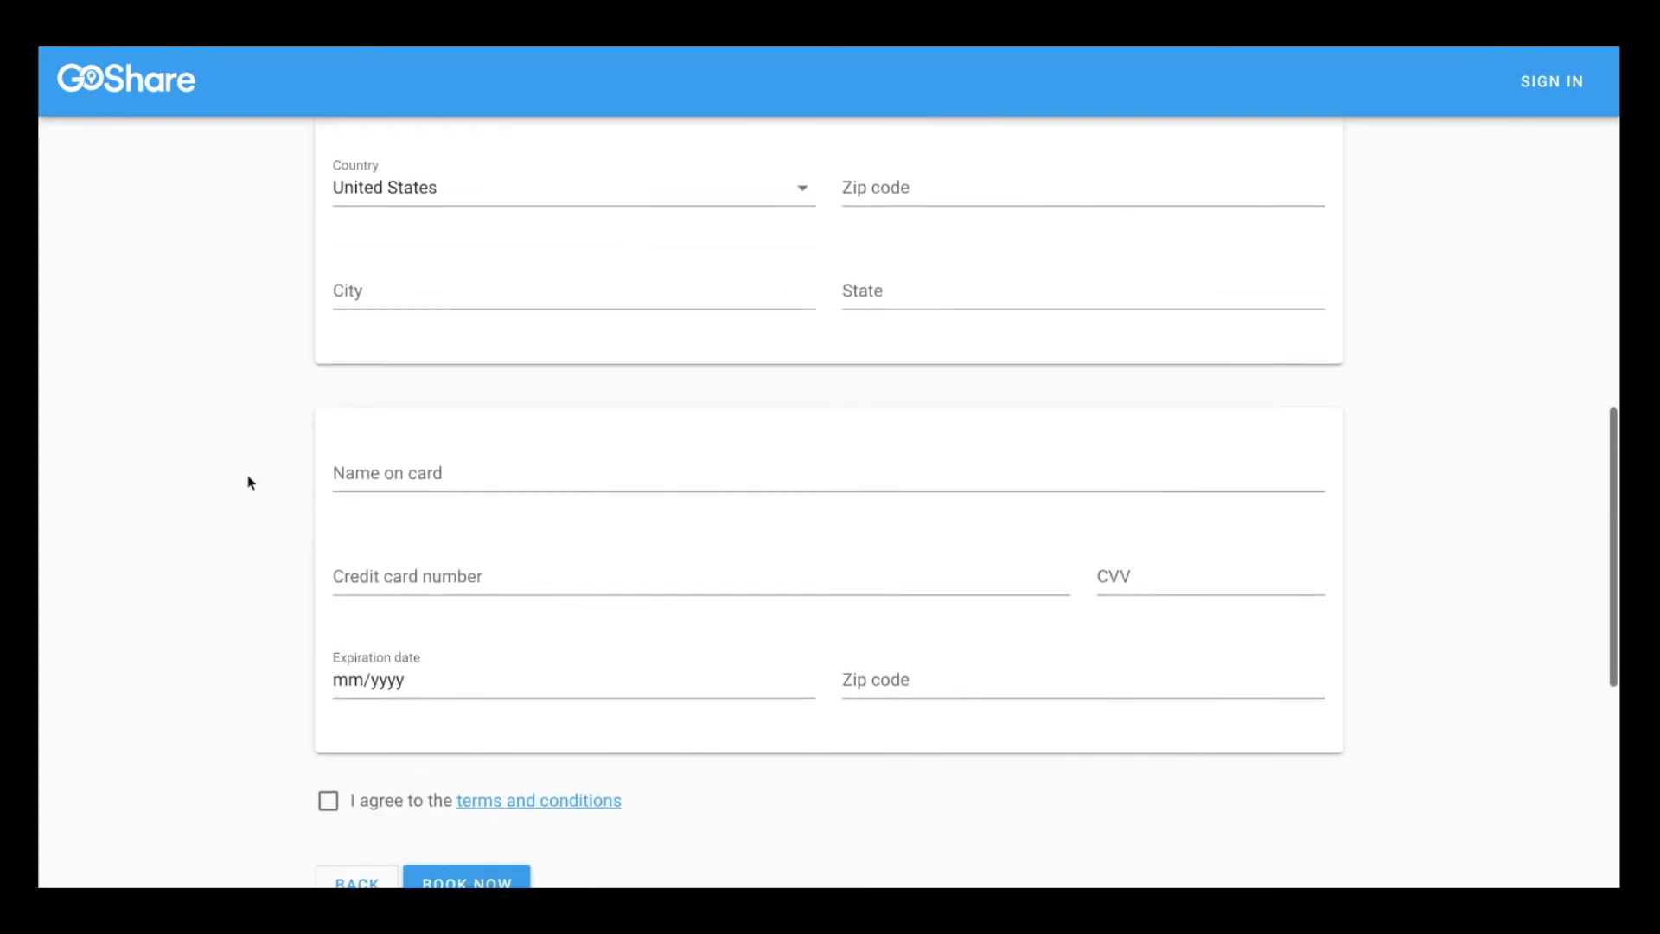
{"action": "scroll", "scroll_direction": "down", "scroll_amount": 3}
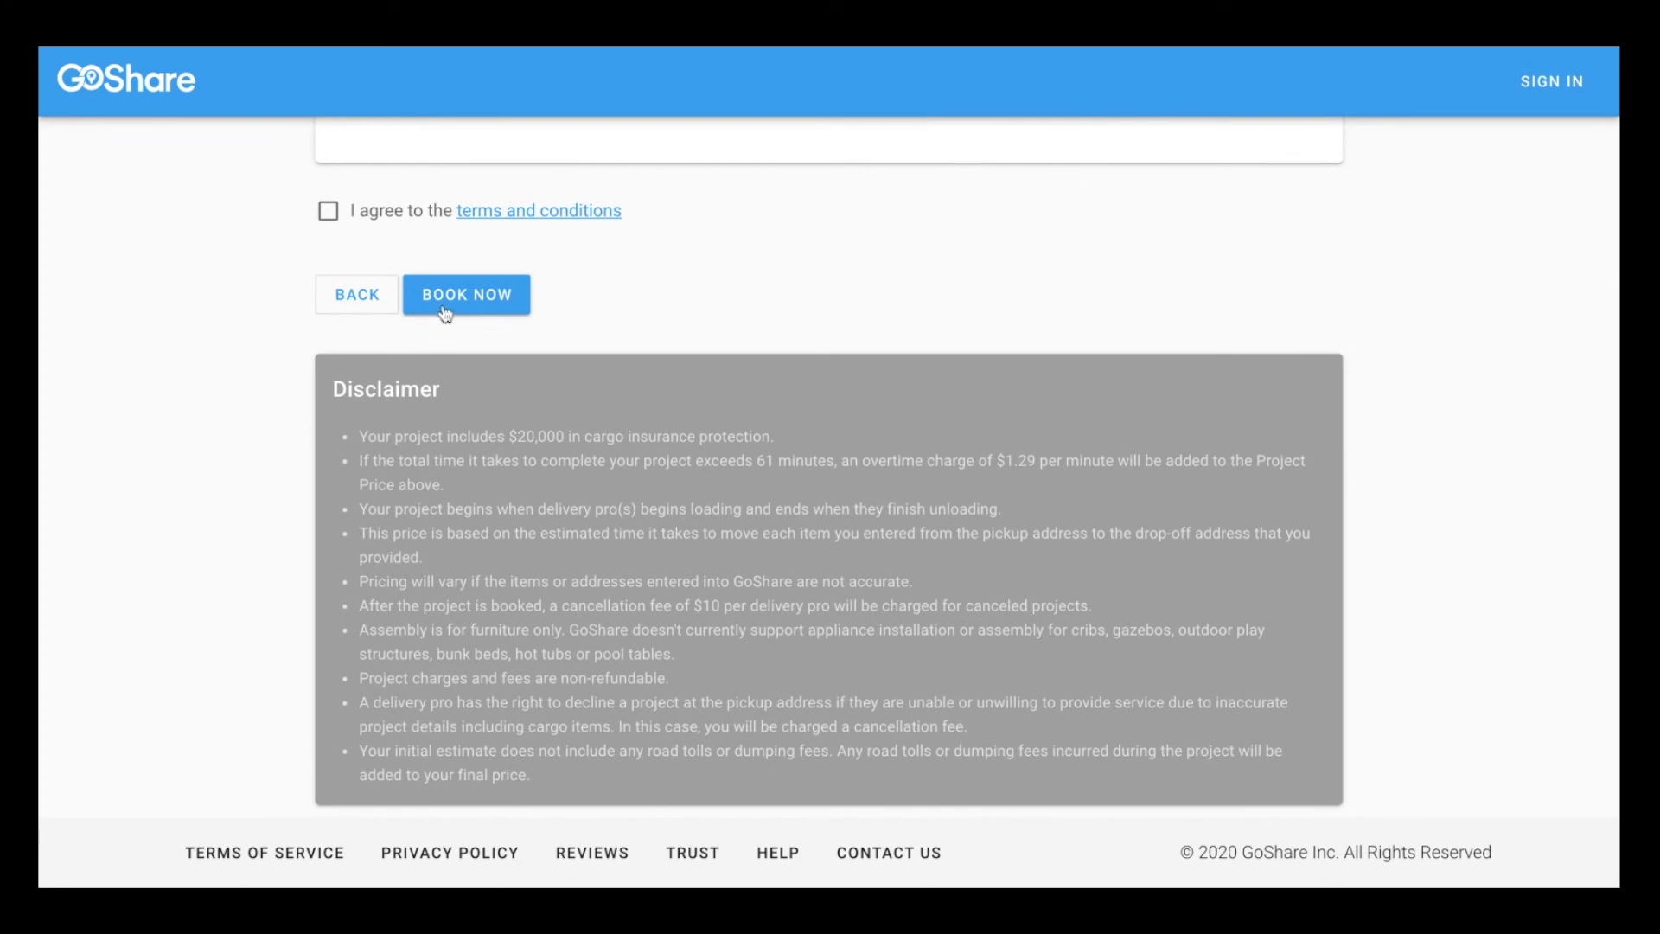
{"action": "left_click", "coordinate": [327, 209]}
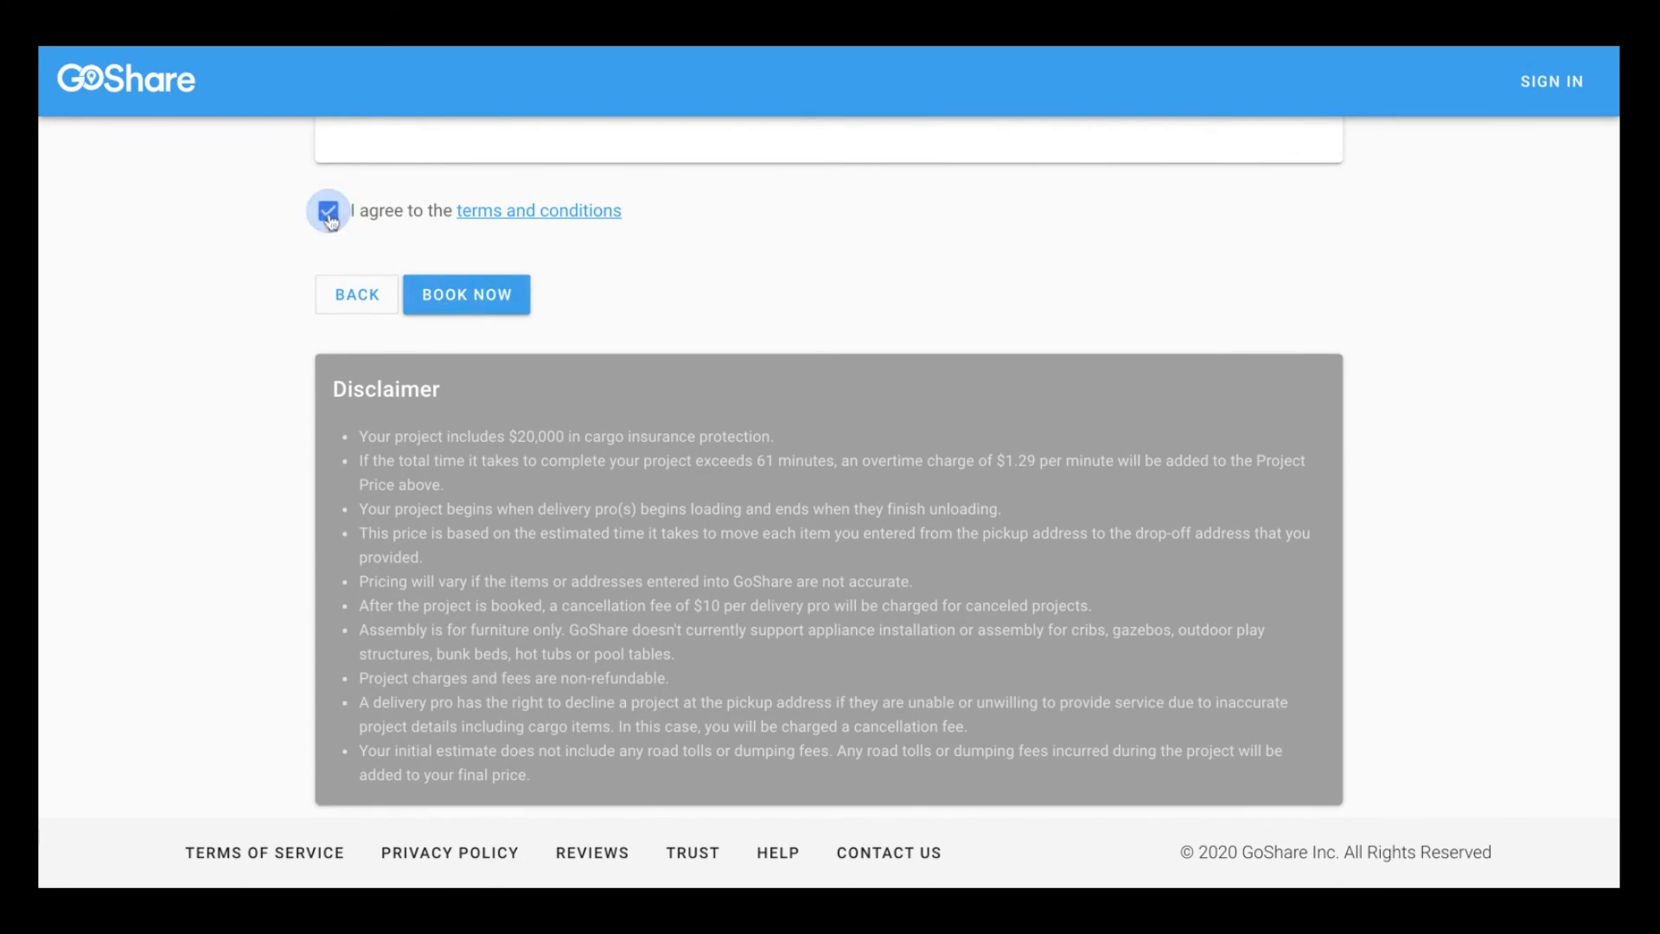
{"action": "left_click", "coordinate": [466, 294]}
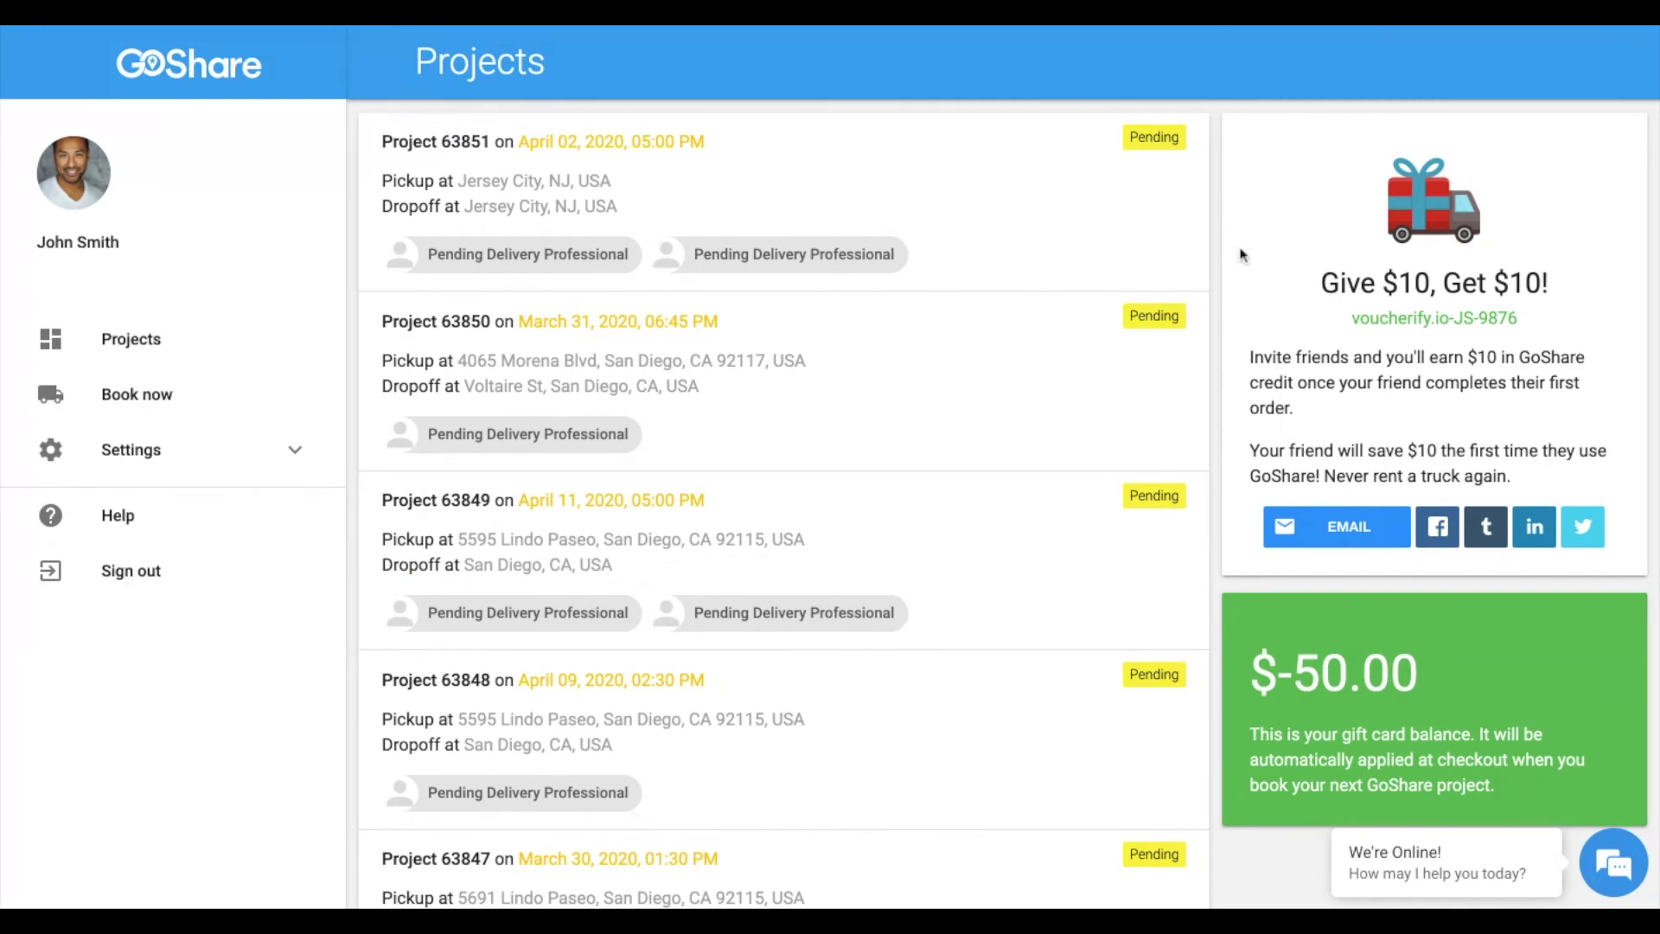
{"action": "scroll", "scroll_direction": "down", "scroll_amount": 3}
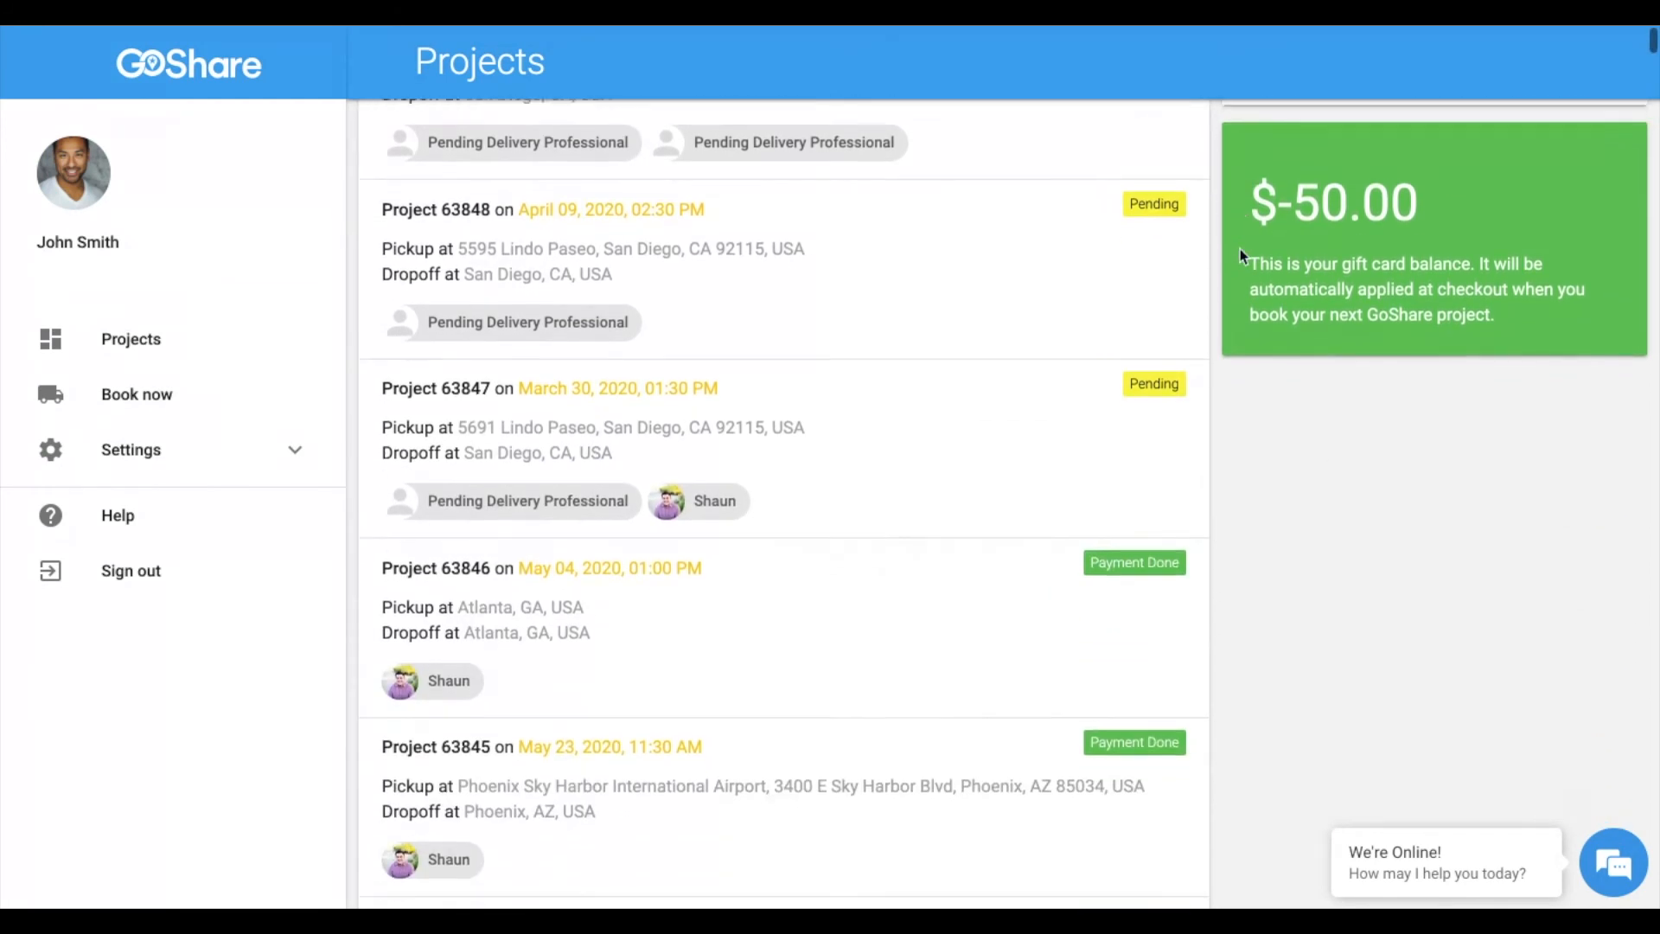
{"action": "scroll", "scroll_direction": "down", "scroll_amount": 3}
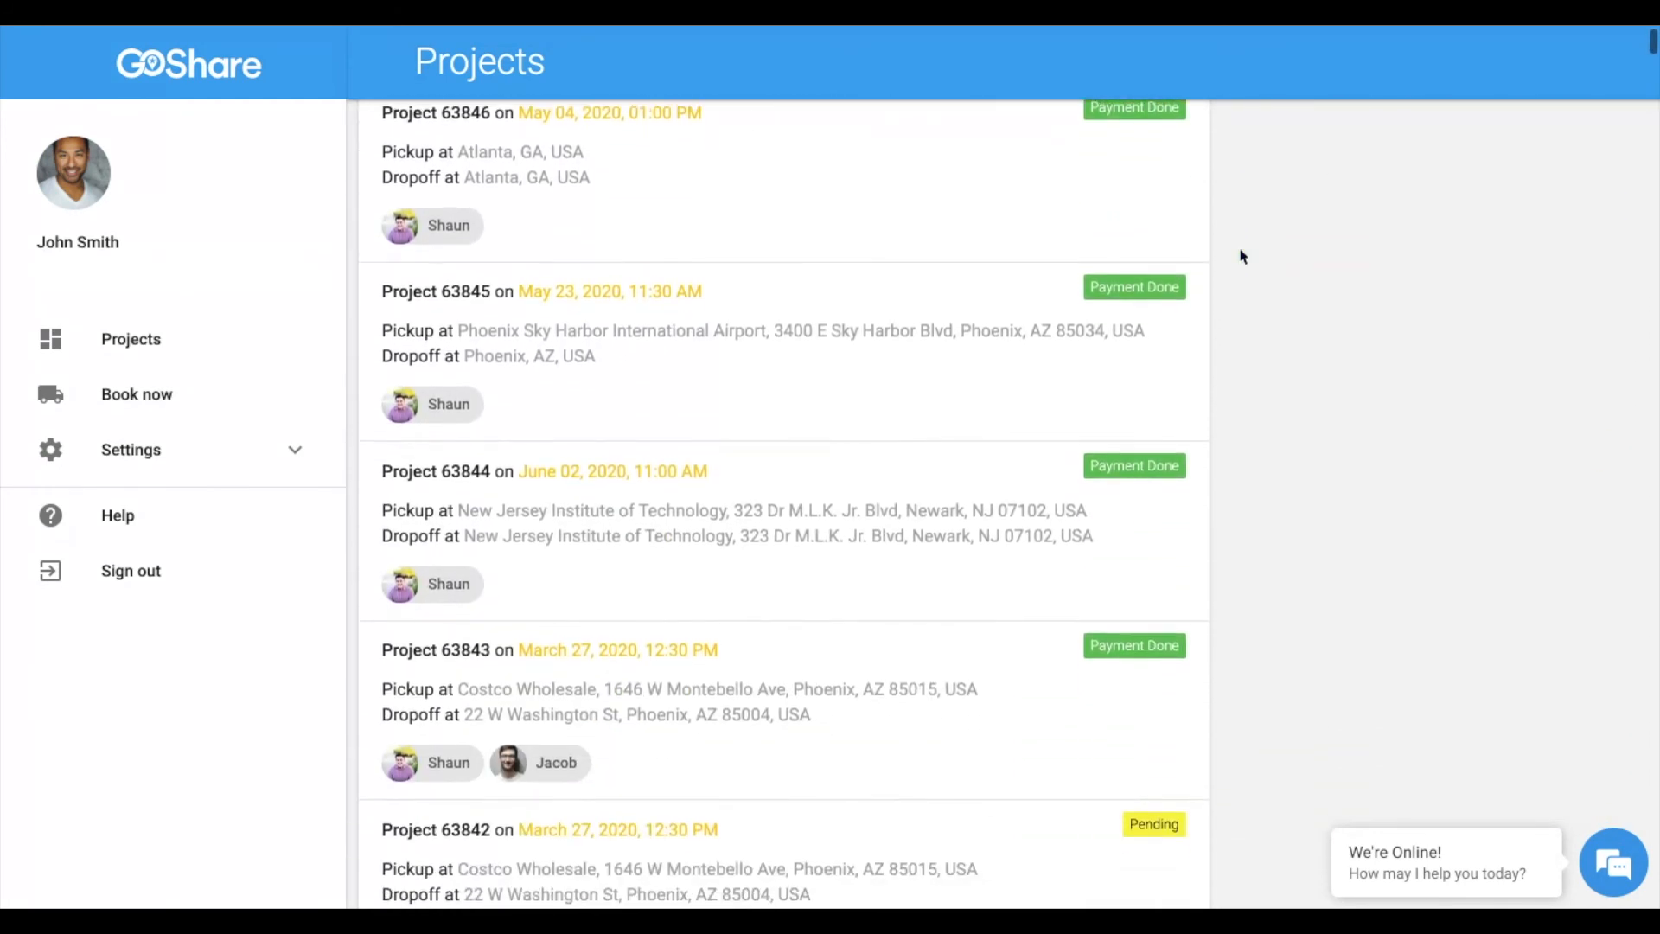
{"action": "left_click", "coordinate": [435, 112]}
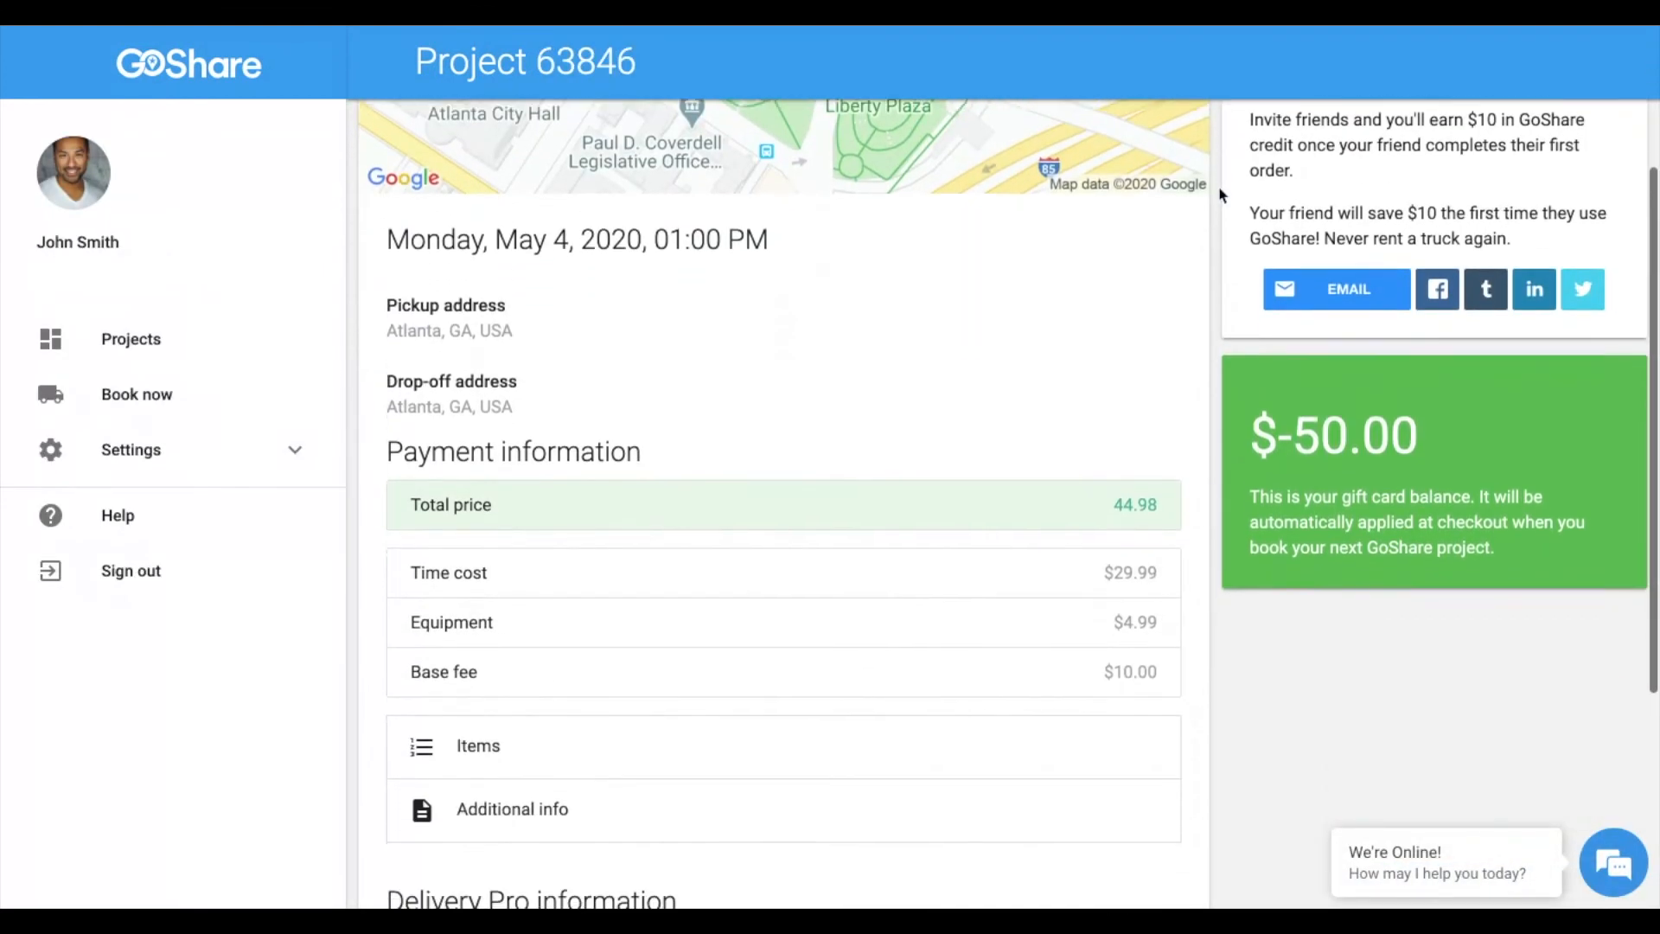
{"action": "scroll", "scroll_direction": "down", "scroll_amount": 3}
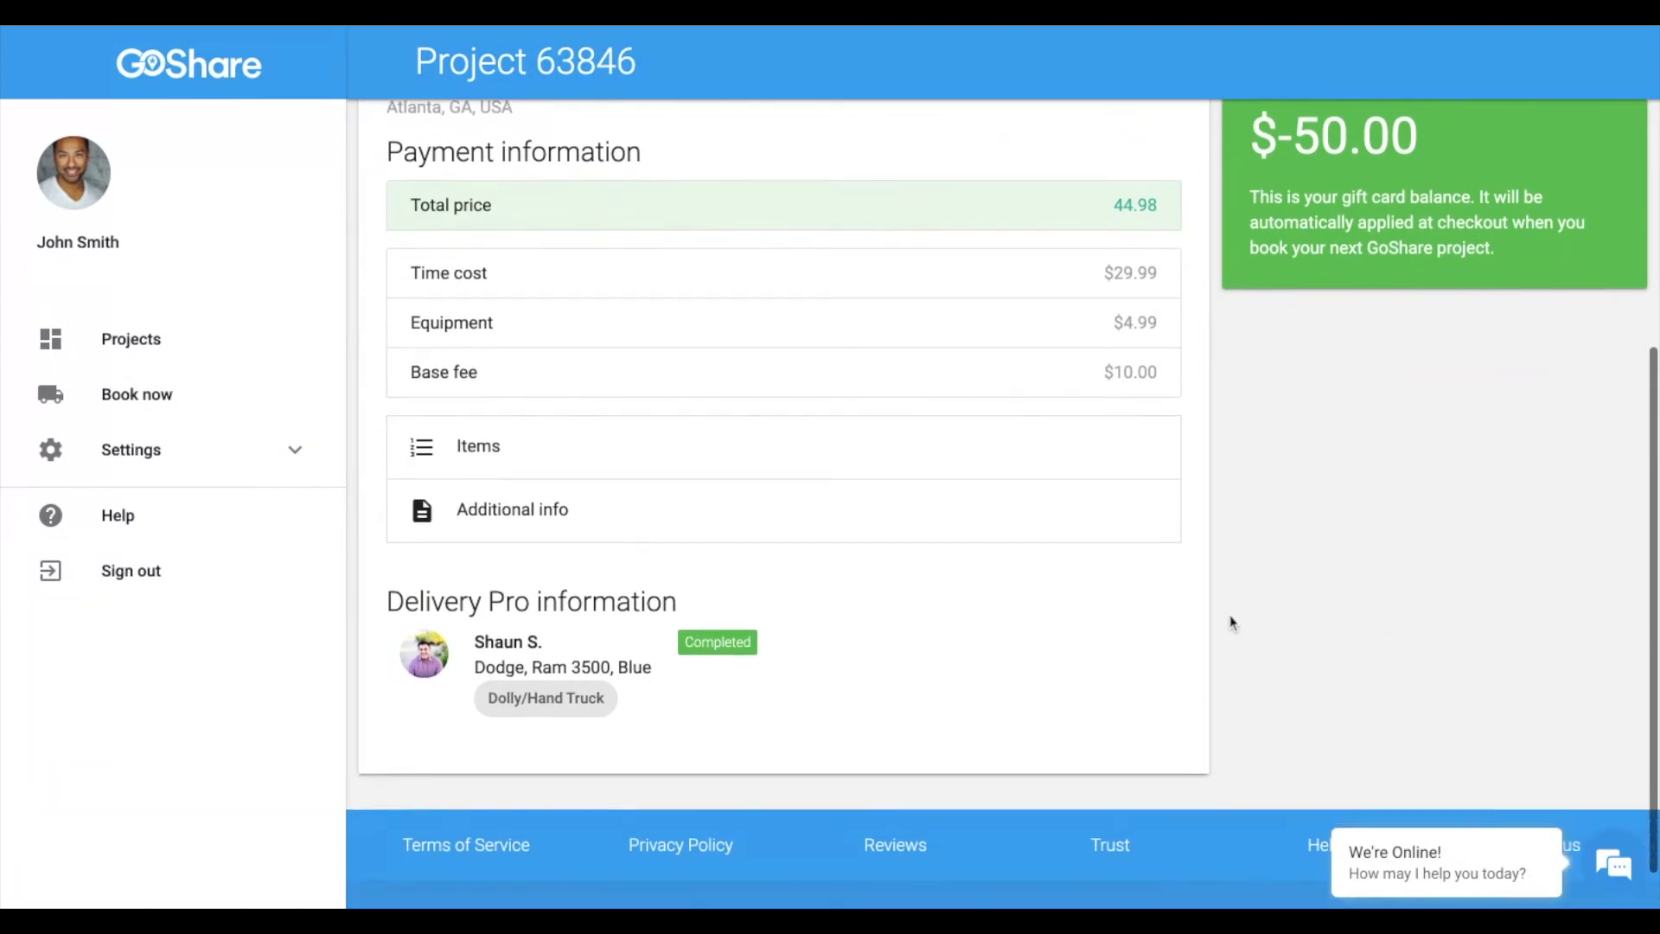